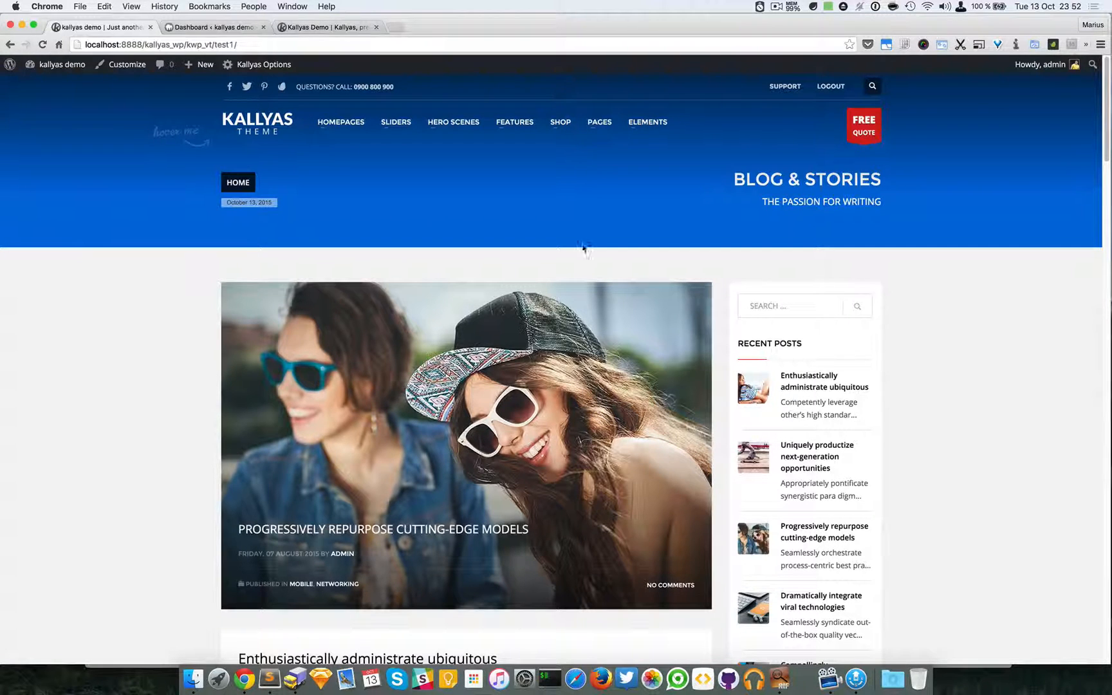
Compare the Aries homepage's reviews section, then return to the Partners & Testimonials demo page.
{"action": "left_click", "coordinate": [648, 122]}
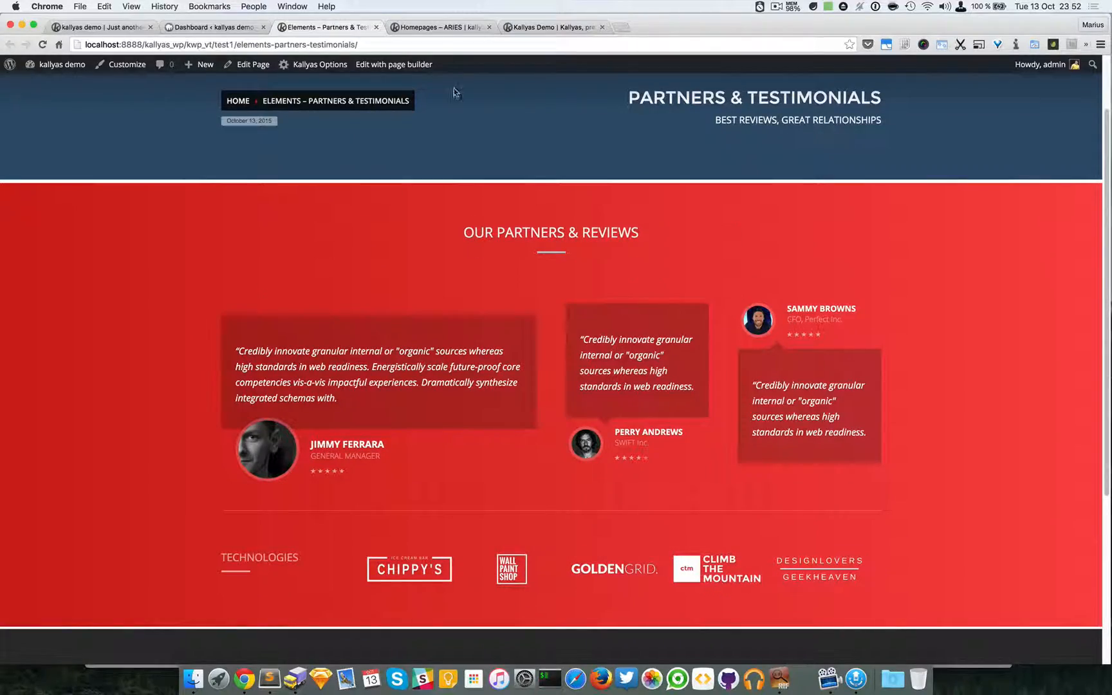
{"action": "left_click", "coordinate": [440, 28]}
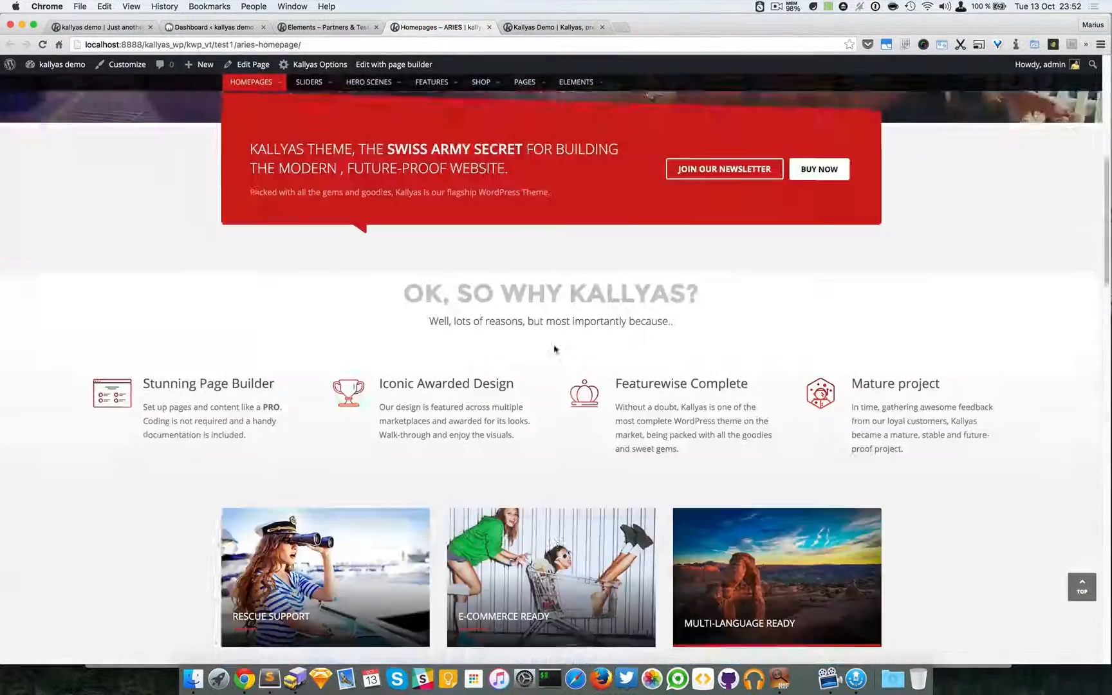
{"action": "scroll", "scroll_direction": "down", "scroll_amount": 3}
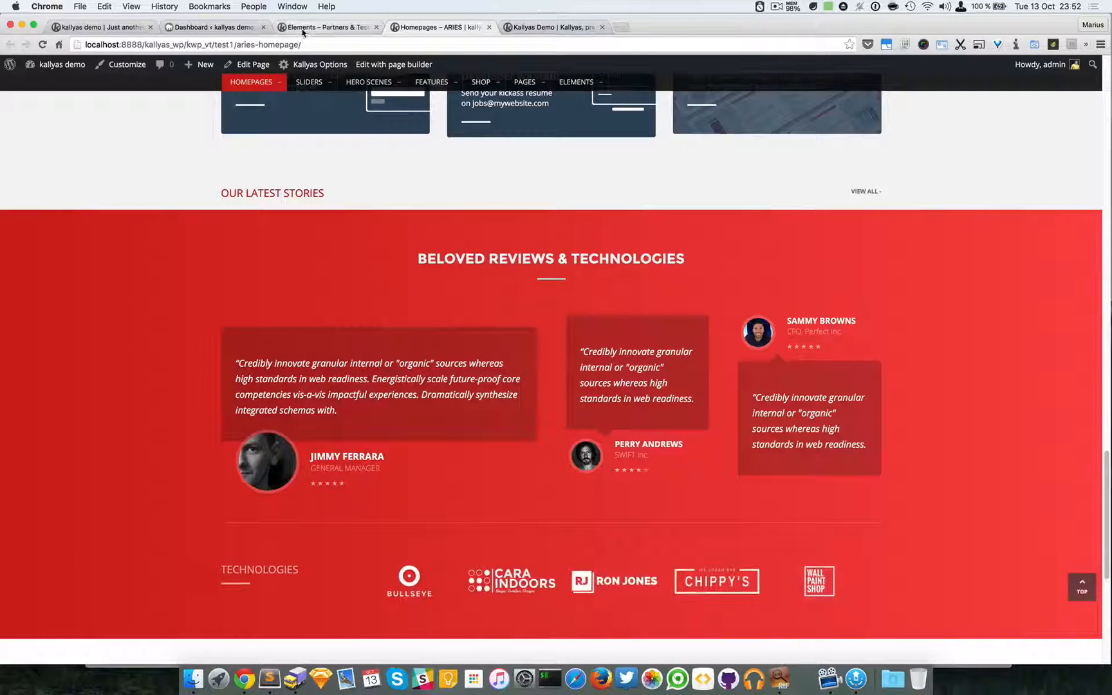
{"action": "left_click", "coordinate": [326, 27]}
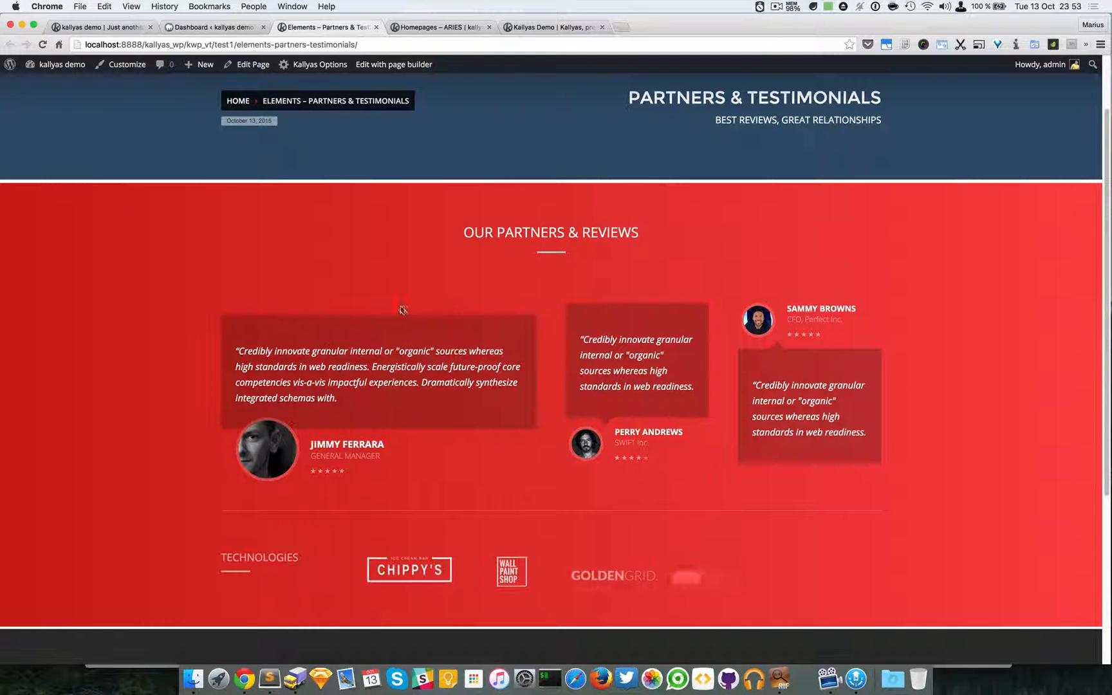
{"action": "scroll", "scroll_direction": "down", "scroll_amount": 3}
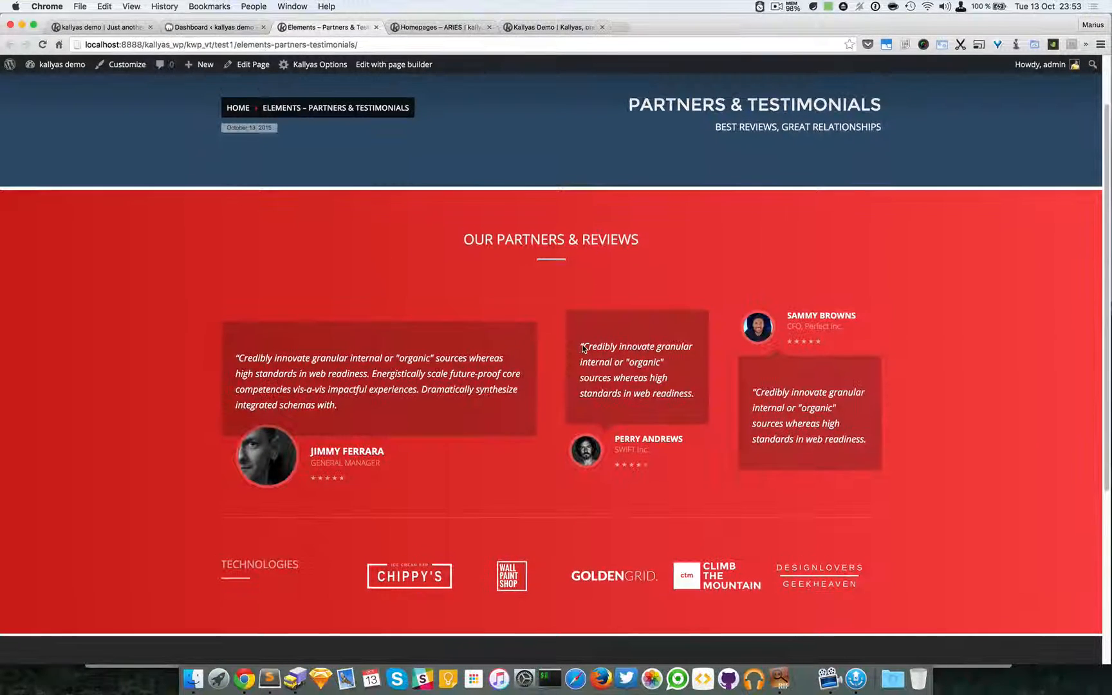
Edit the page with the page builder and reach the section's Background & Styles options.
{"action": "left_click", "coordinate": [394, 64]}
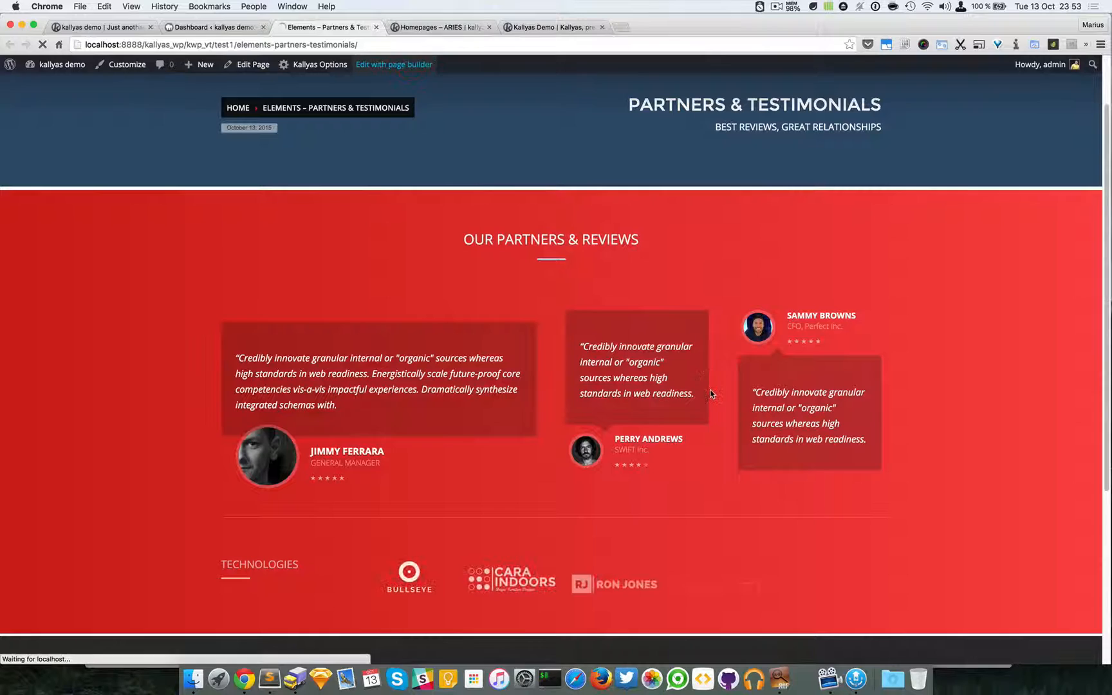
{"action": "left_click", "coordinate": [394, 64]}
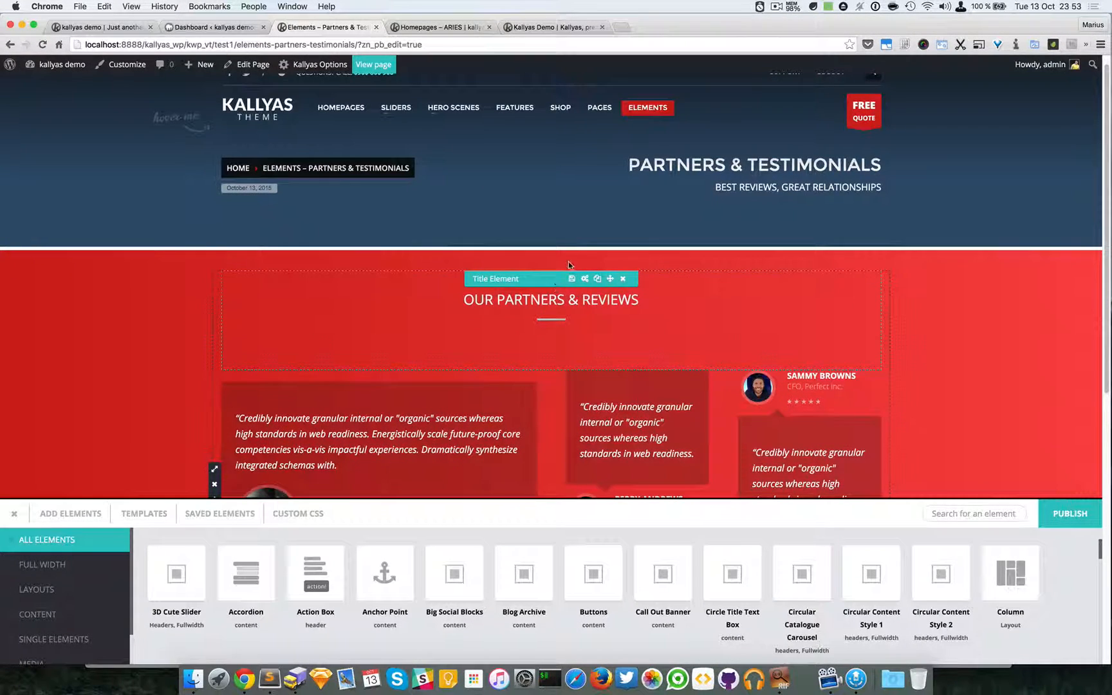
{"action": "scroll", "scroll_direction": "down", "scroll_amount": 3}
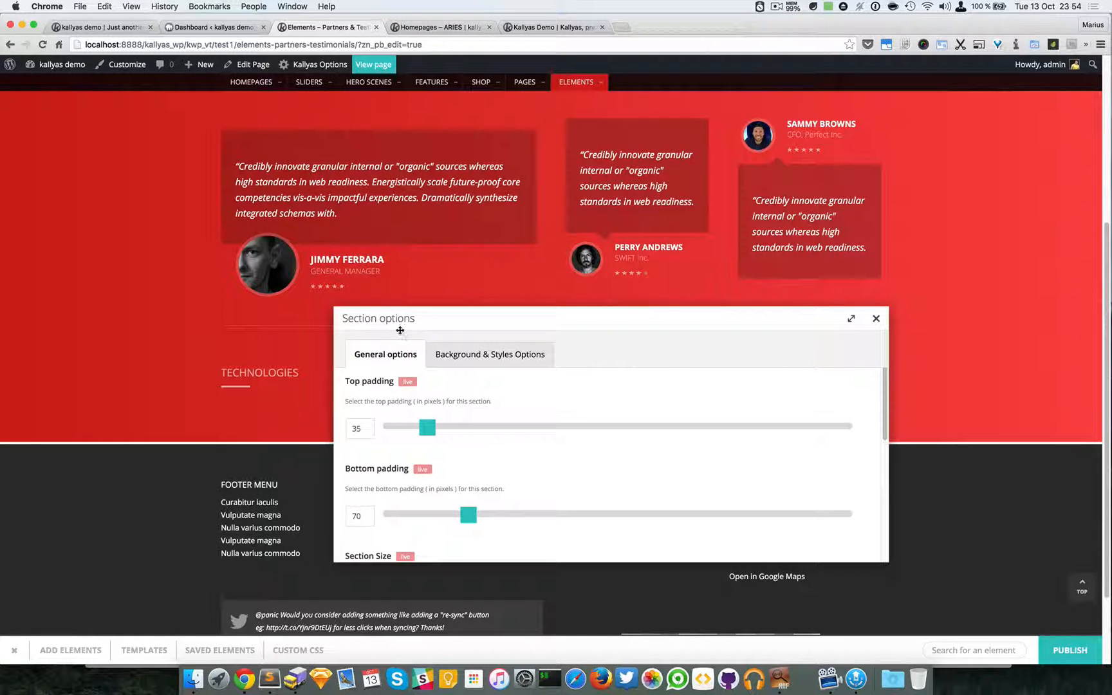
{"action": "left_click", "coordinate": [489, 353]}
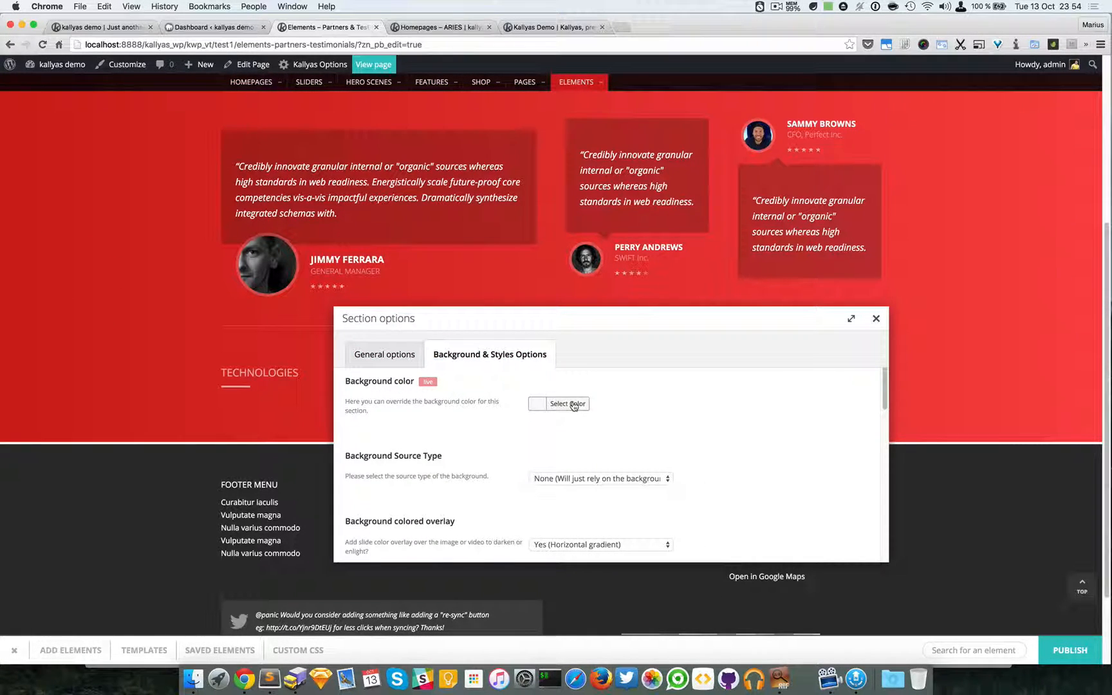
{"action": "scroll", "scroll_direction": "down", "scroll_amount": 3}
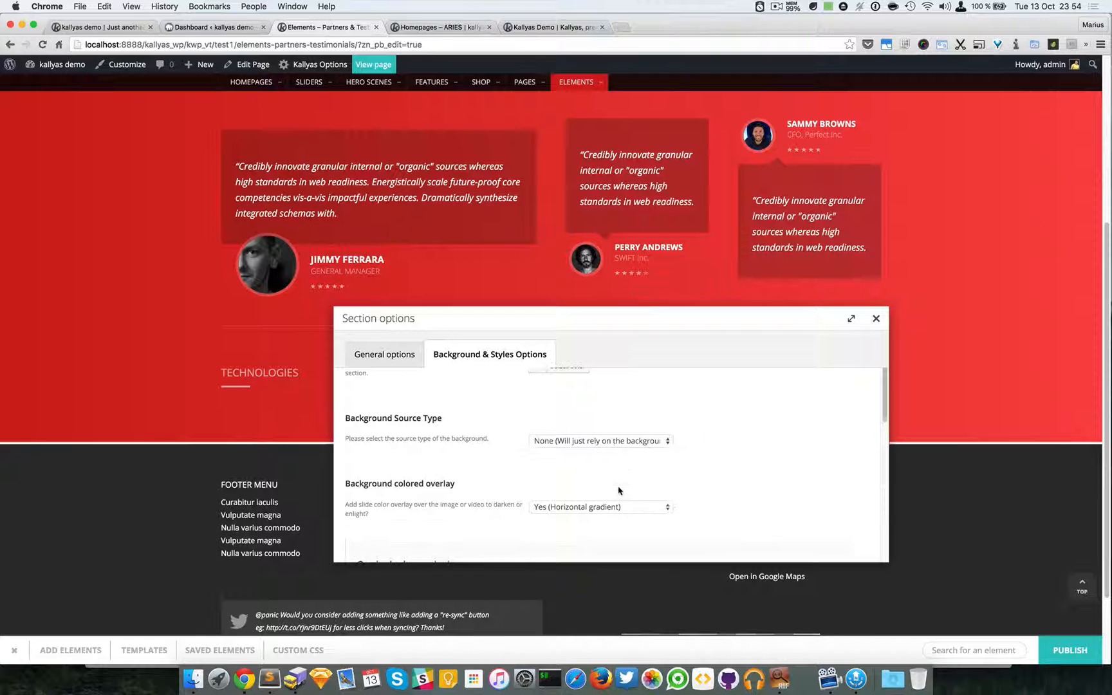
{"action": "scroll", "scroll_direction": "down", "scroll_amount": 3}
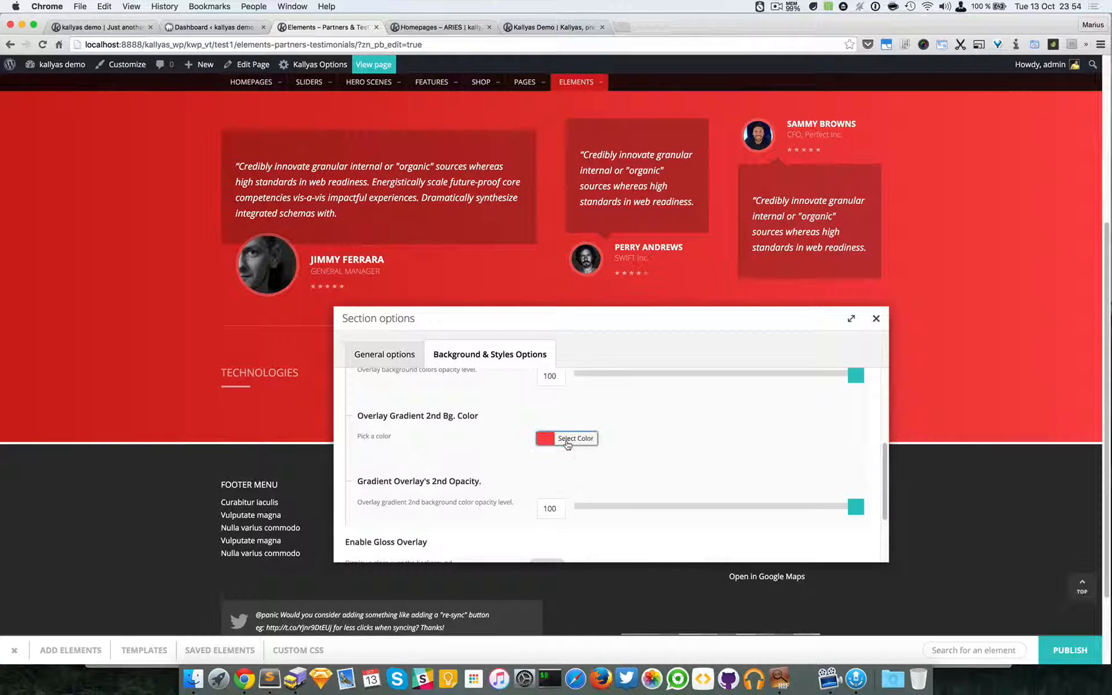
Set the section's overlay gradient colours to black and dark grey.
{"action": "left_click", "coordinate": [575, 439]}
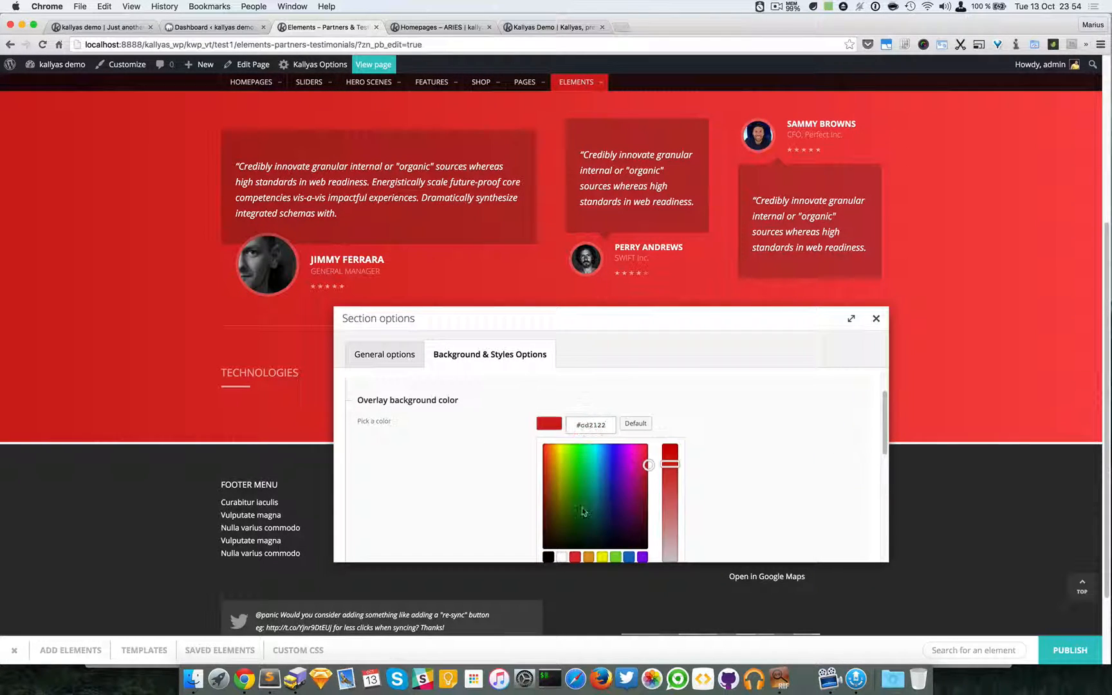
{"action": "left_click", "coordinate": [552, 532]}
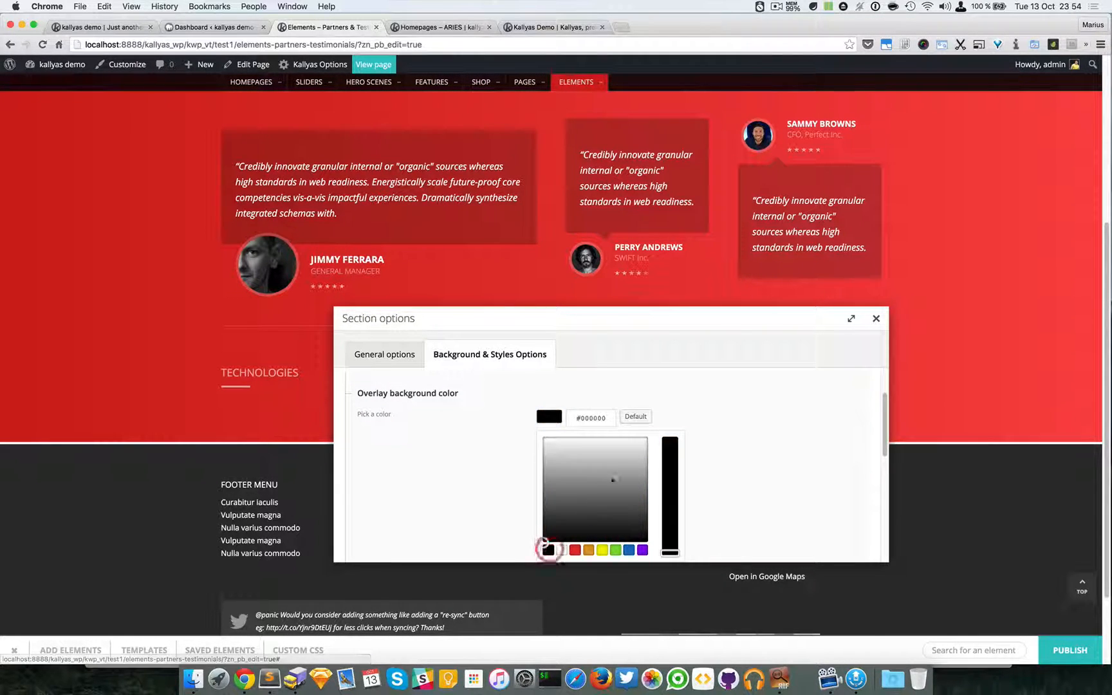
{"action": "left_click", "coordinate": [606, 509]}
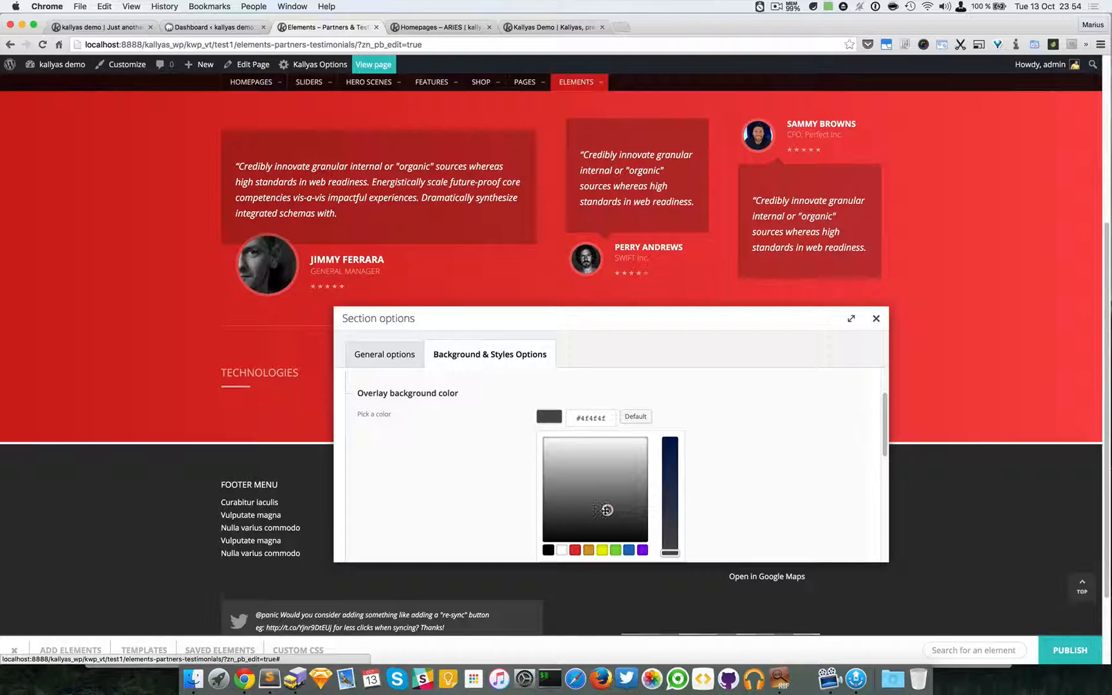
{"action": "left_click", "coordinate": [876, 318]}
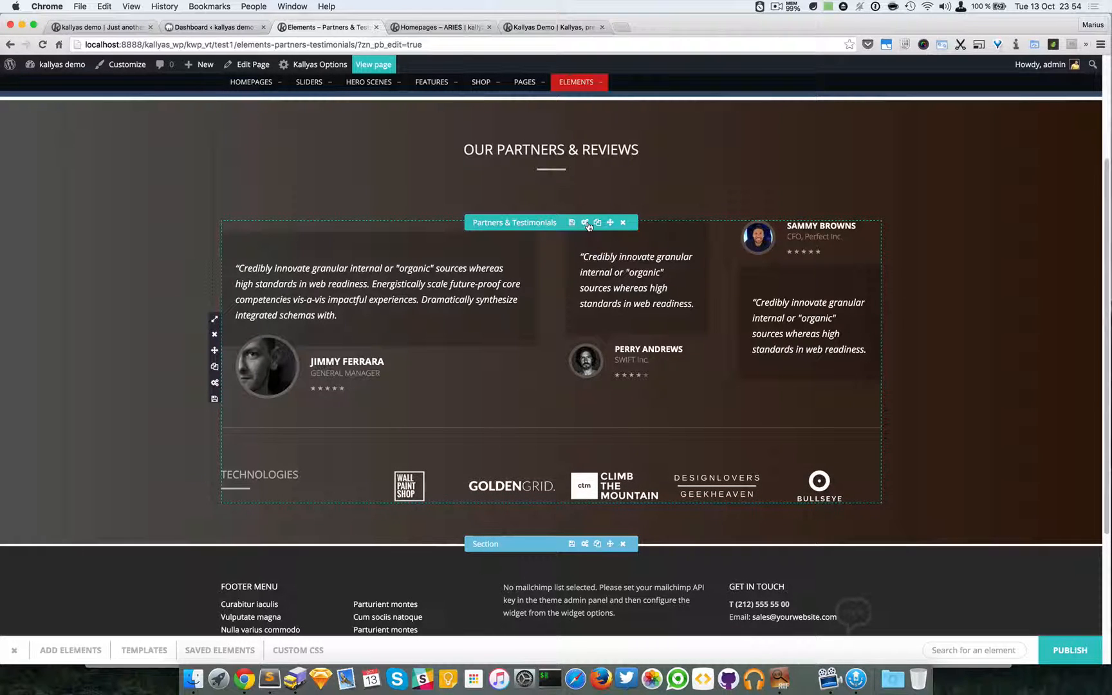
Copy the testimonials element's ID eluid0c5dec2b from its options, keeping the light text theme.
{"action": "left_click", "coordinate": [586, 223]}
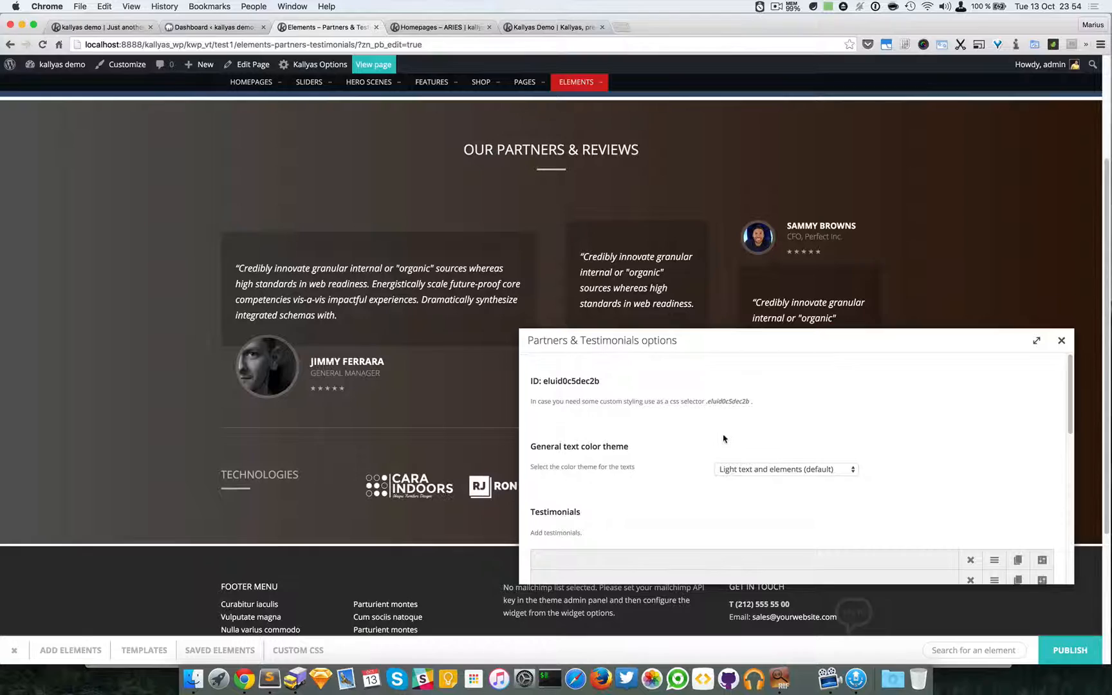
{"action": "scroll", "scroll_direction": "down", "scroll_amount": 3}
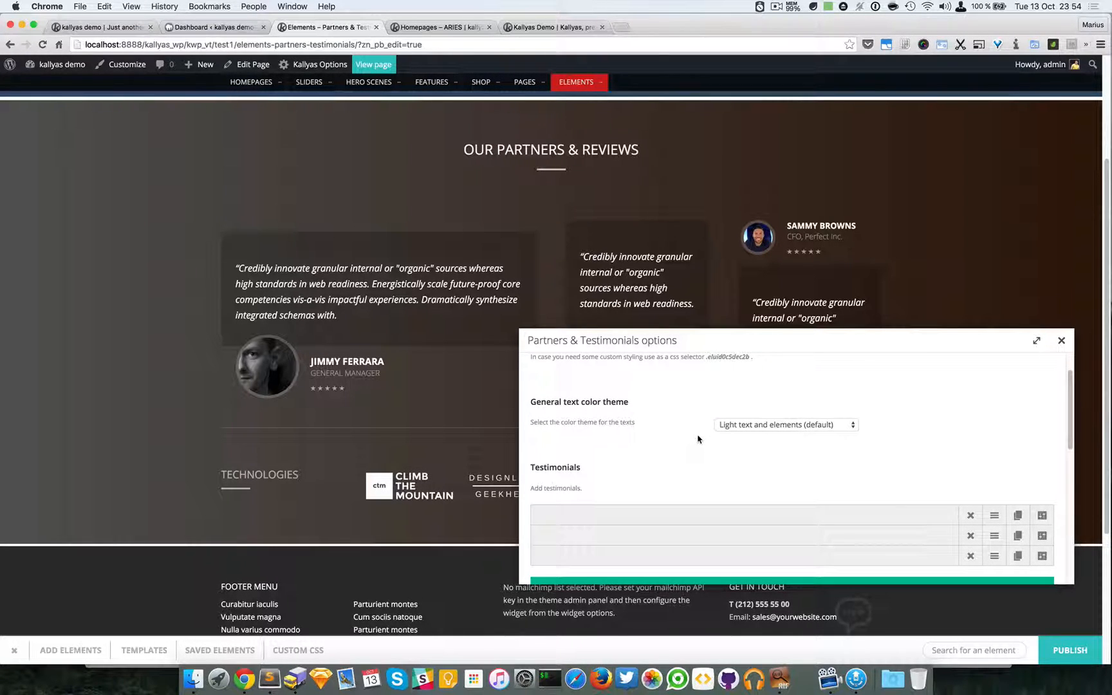
{"action": "left_click", "coordinate": [784, 424]}
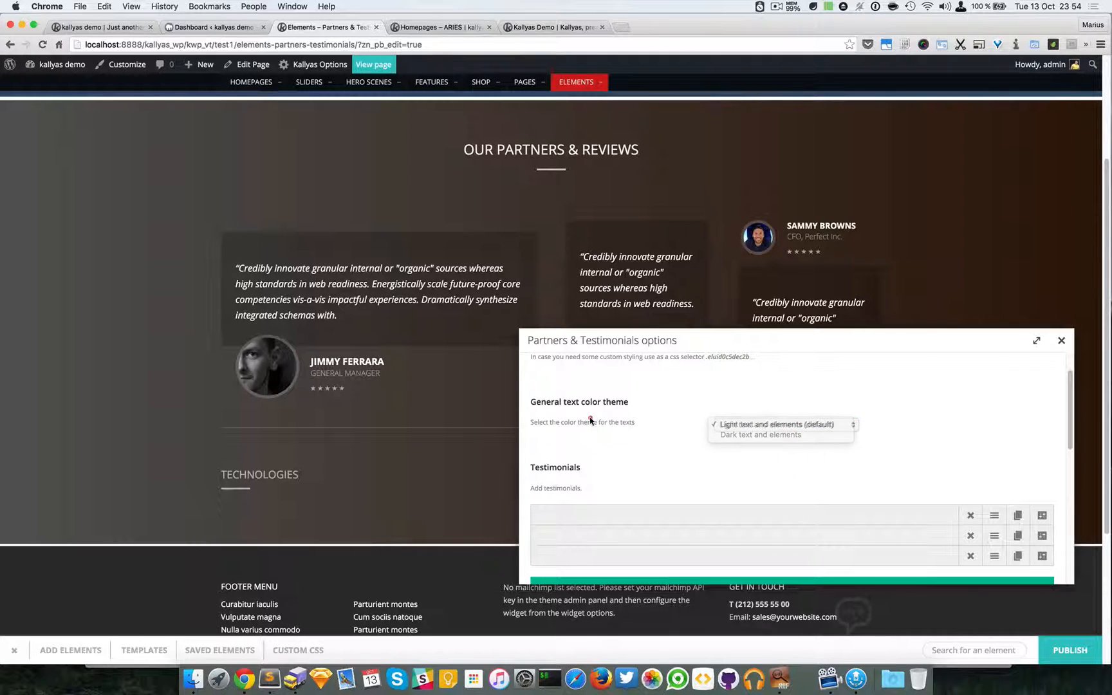
{"action": "left_click", "coordinate": [787, 425]}
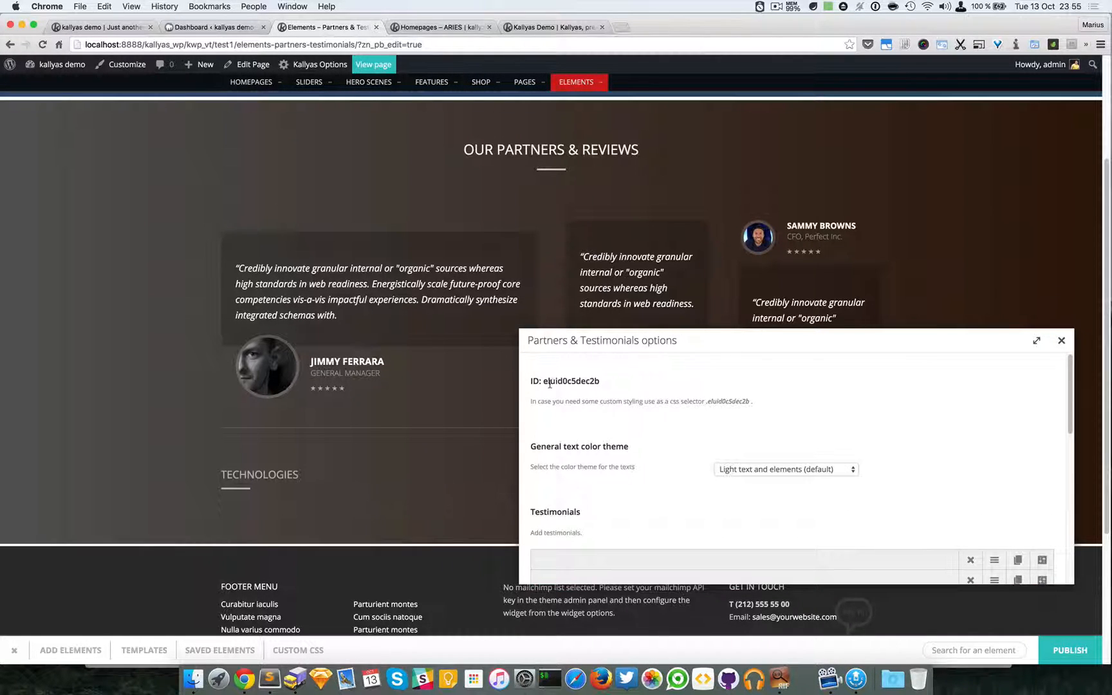
{"action": "double_click", "coordinate": [570, 380]}
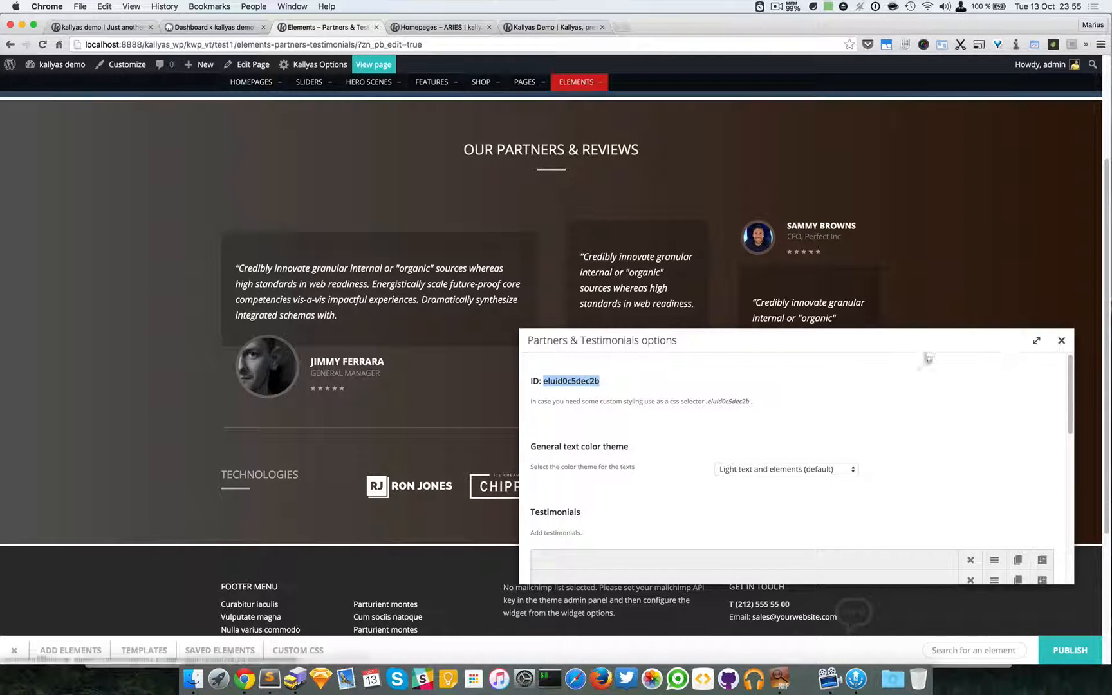
{"action": "left_click", "coordinate": [1060, 340]}
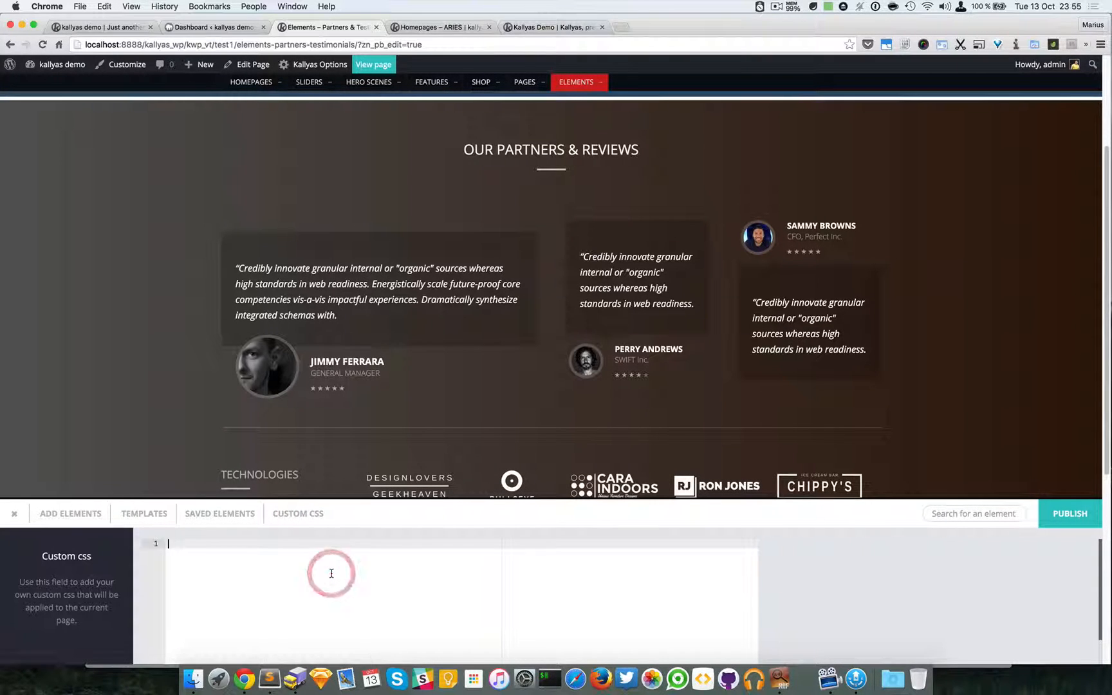
Add the Custom CSS rule .eluid0c5dec2b {margin-top:50px;}.
{"action": "type", "text": ".eluid0c5dec2b {}"}
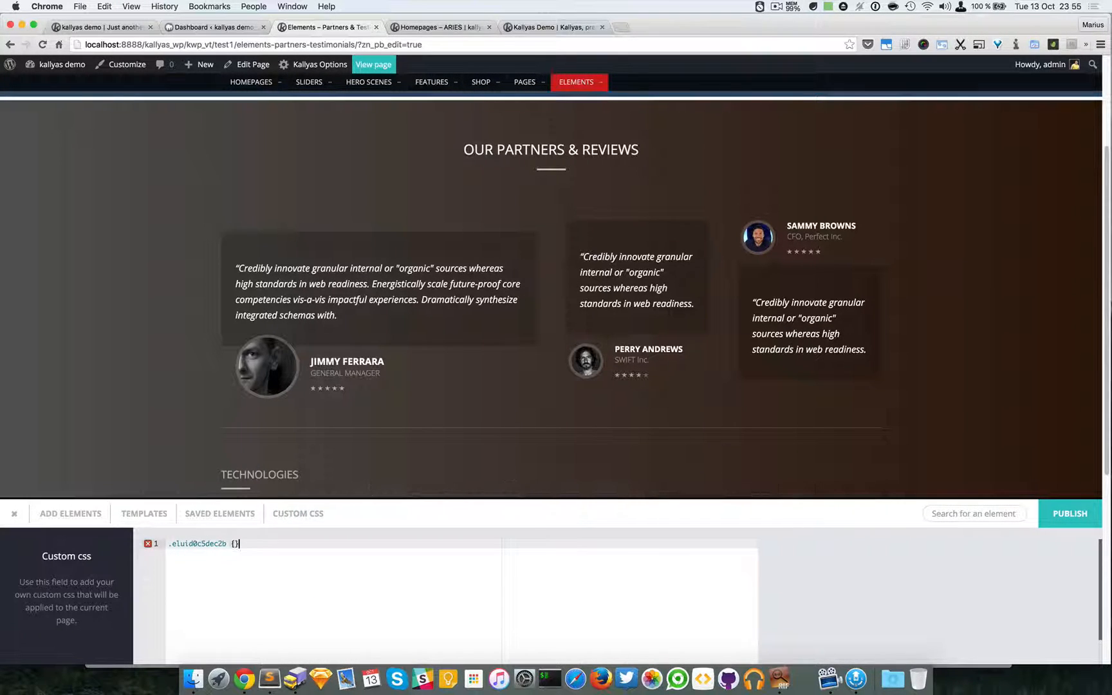
{"action": "type", "text": "cust"}
{"action": "type", "text": "margin-top:;"}
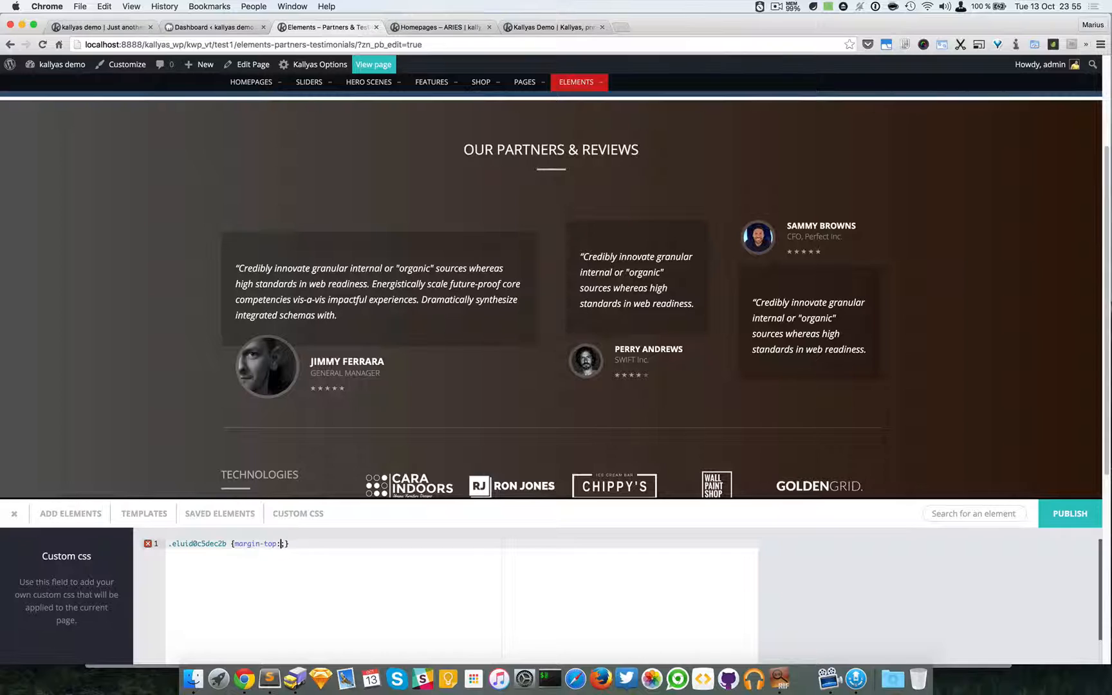
{"action": "type", "text": "50px;"}
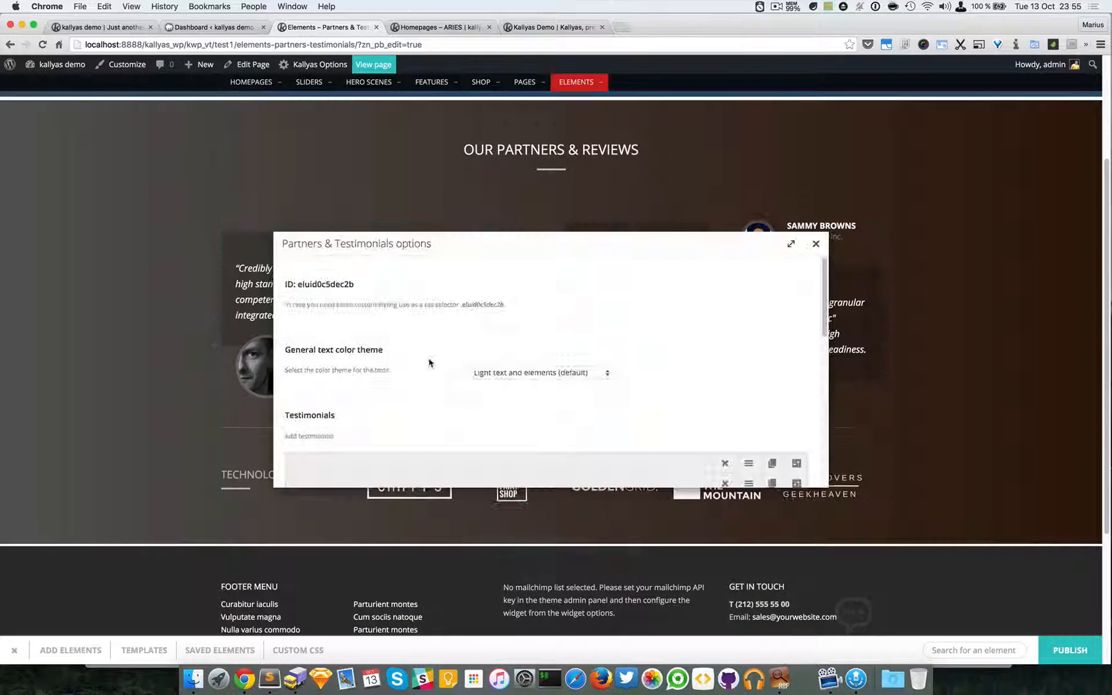
Set the element to dark text and elements, then edit the first testimonial, Jimmy Ferrara.
{"action": "left_click", "coordinate": [539, 372]}
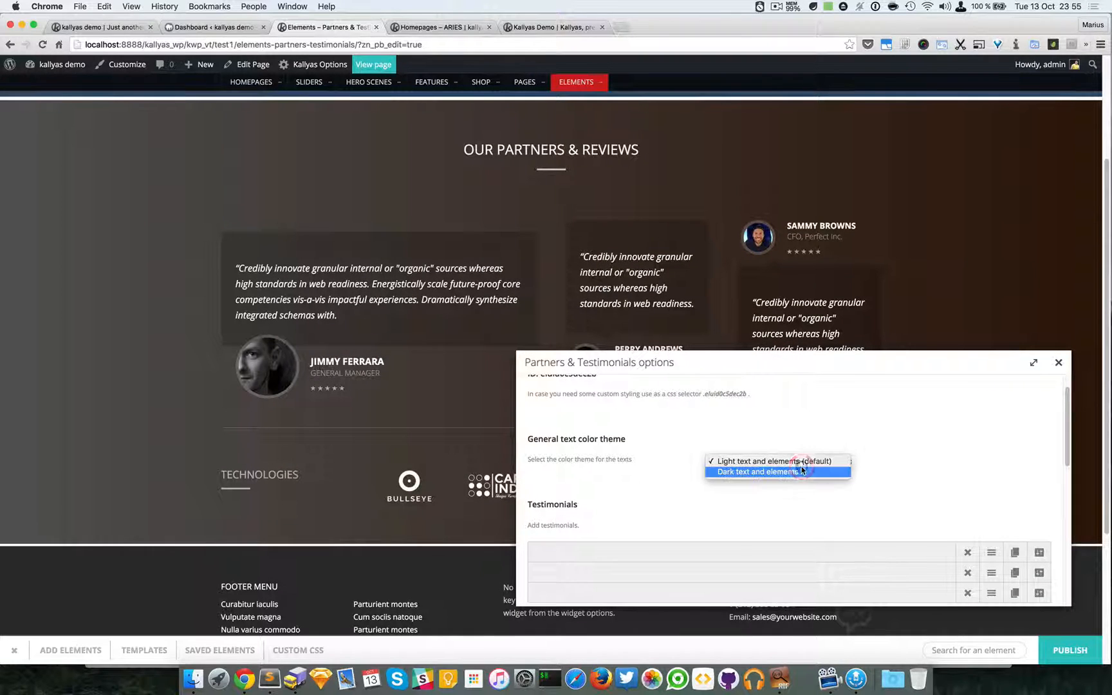
{"action": "left_click", "coordinate": [756, 471]}
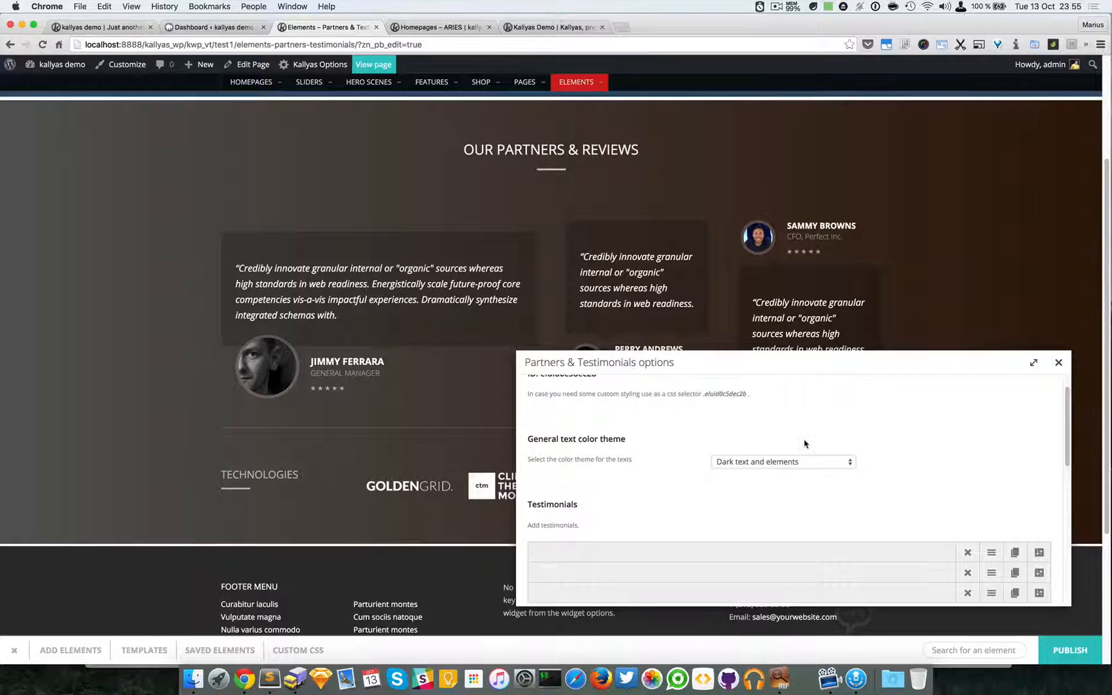
{"action": "left_click", "coordinate": [783, 462]}
{"action": "type", "text": ".eluid0c5dec2b {margin-top:50px;}"}
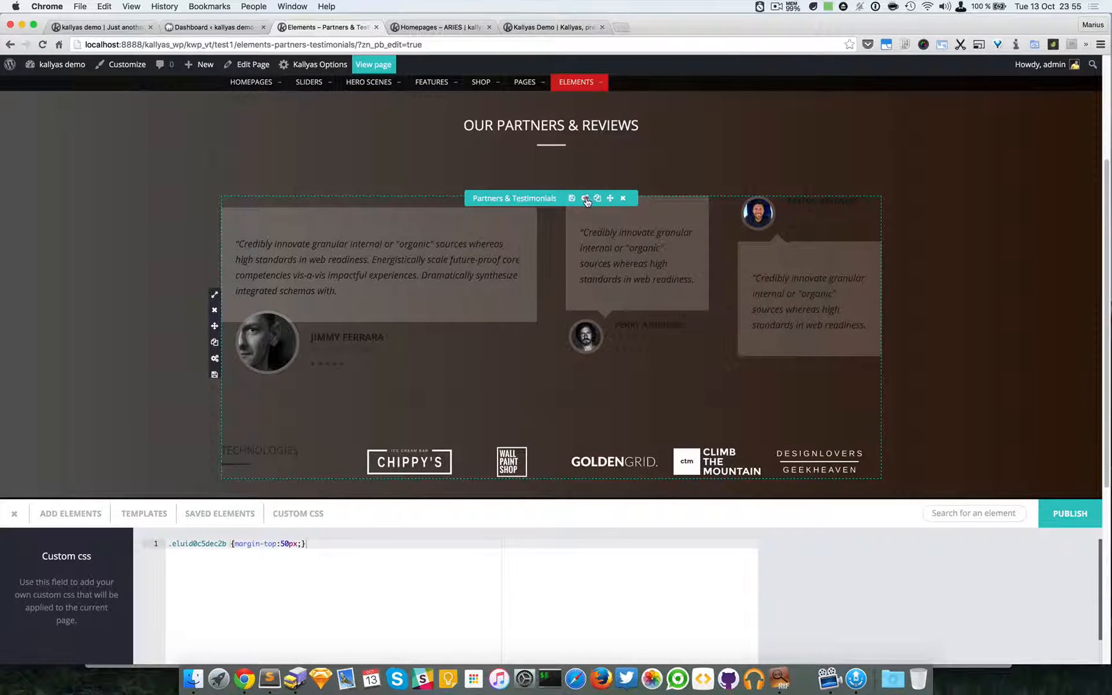
{"action": "left_click", "coordinate": [586, 198]}
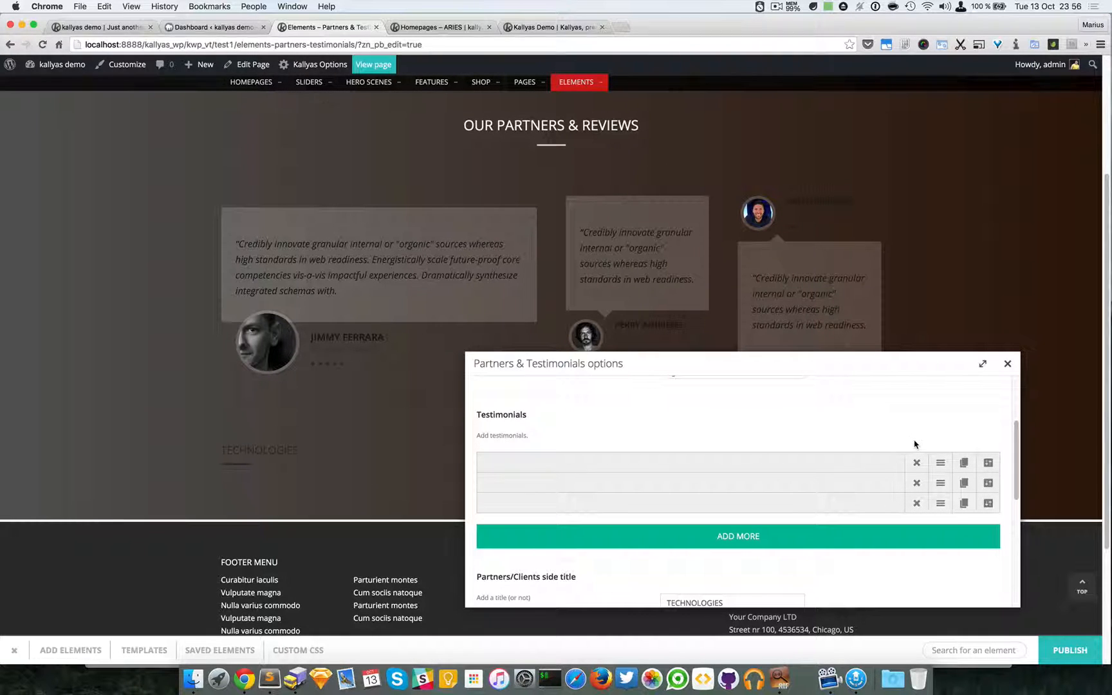
{"action": "left_click", "coordinate": [738, 535]}
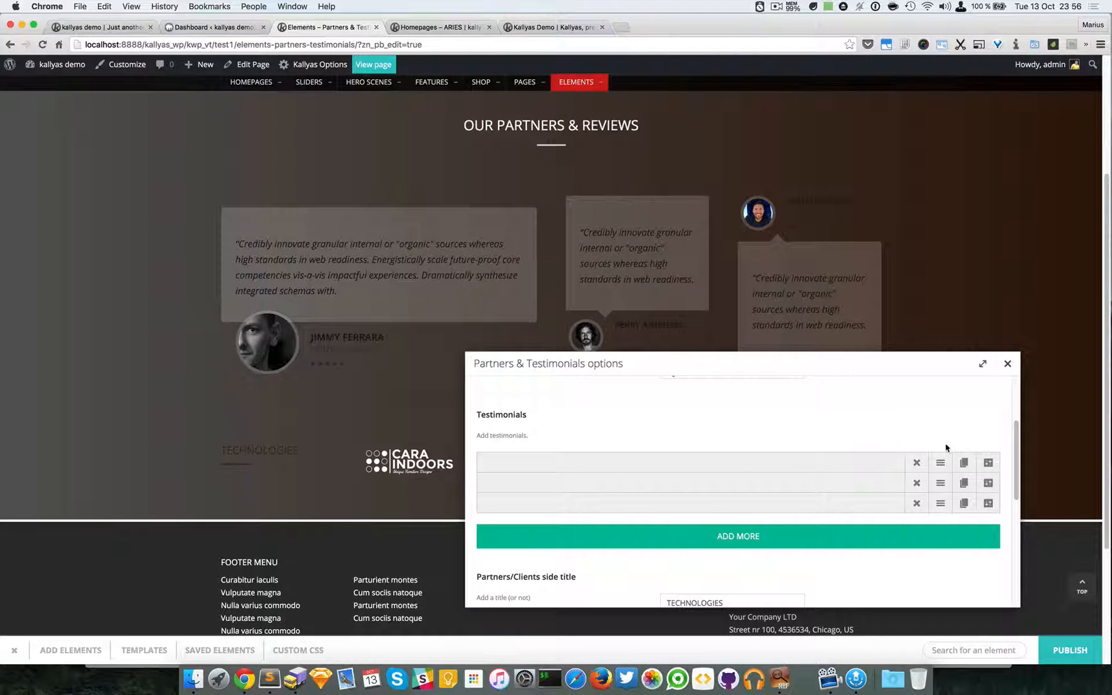
{"action": "mouse_move", "coordinate": [988, 462]}
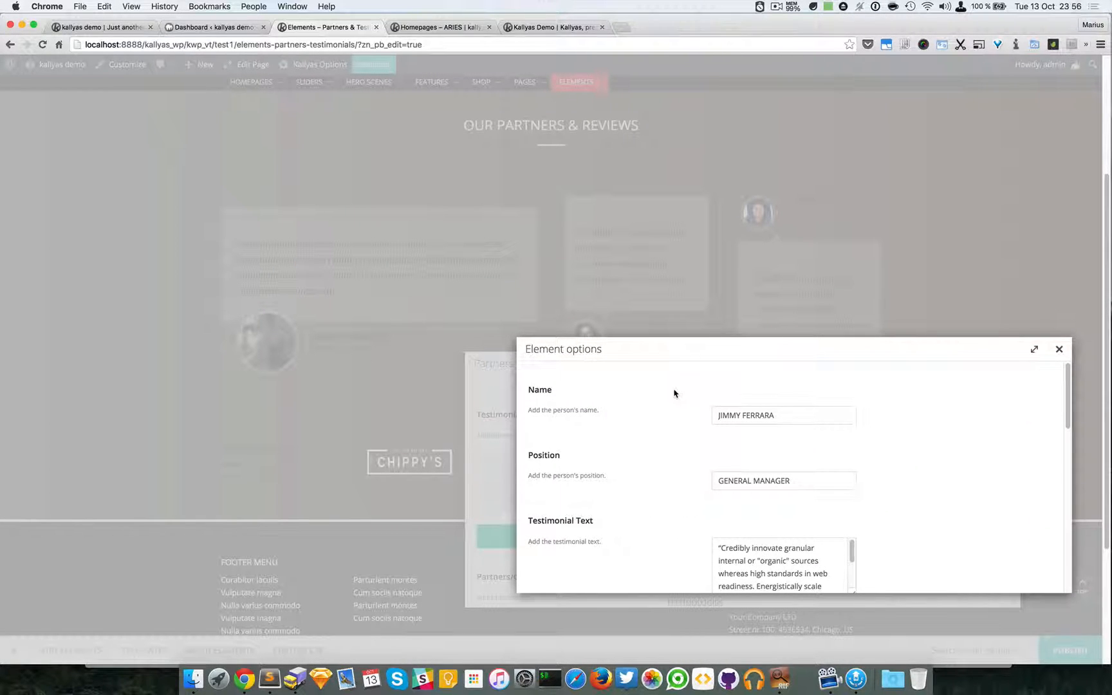
{"action": "double_click", "coordinate": [757, 415]}
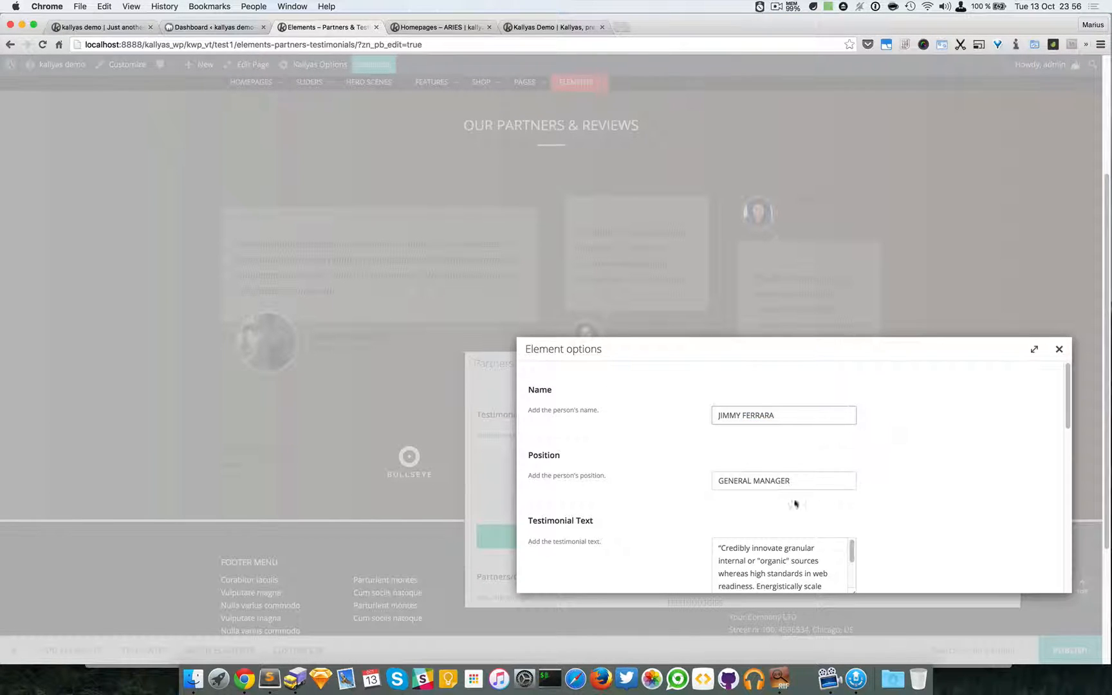
{"action": "double_click", "coordinate": [753, 465]}
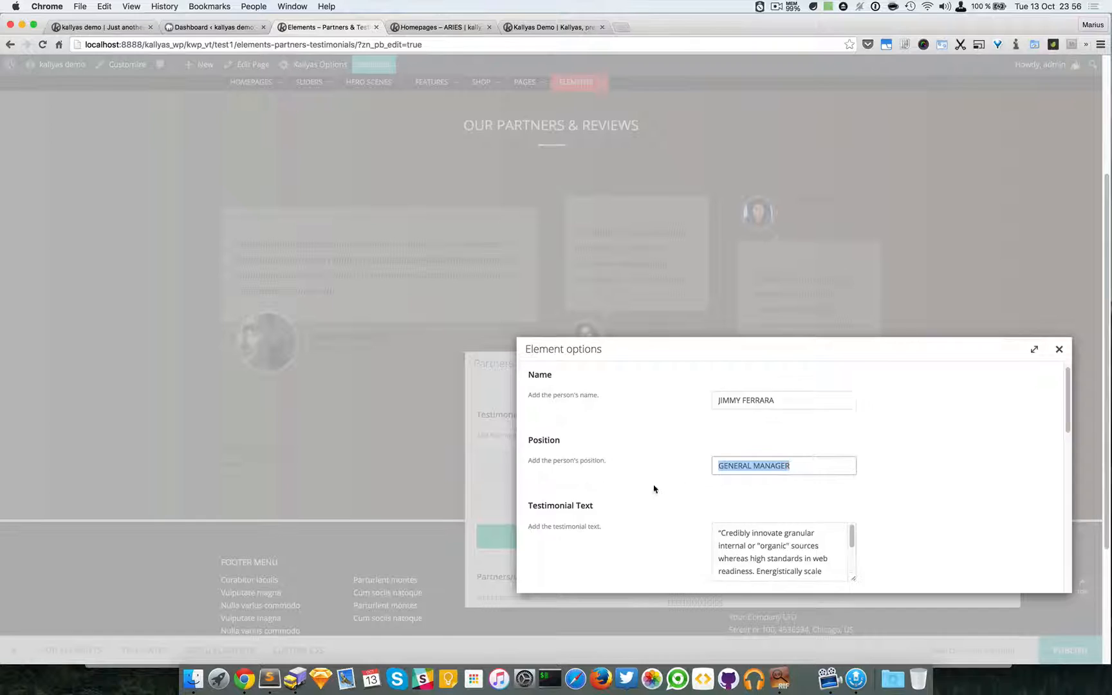
{"action": "scroll", "scroll_direction": "down", "scroll_amount": 3}
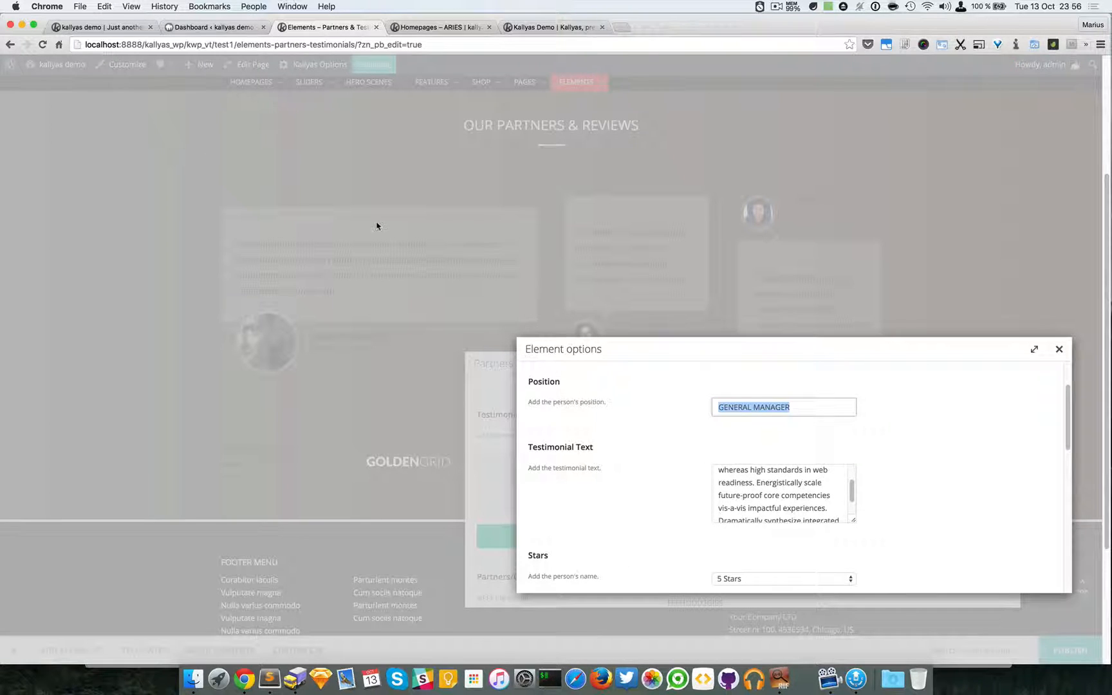
{"action": "scroll", "scroll_direction": "down", "scroll_amount": 3}
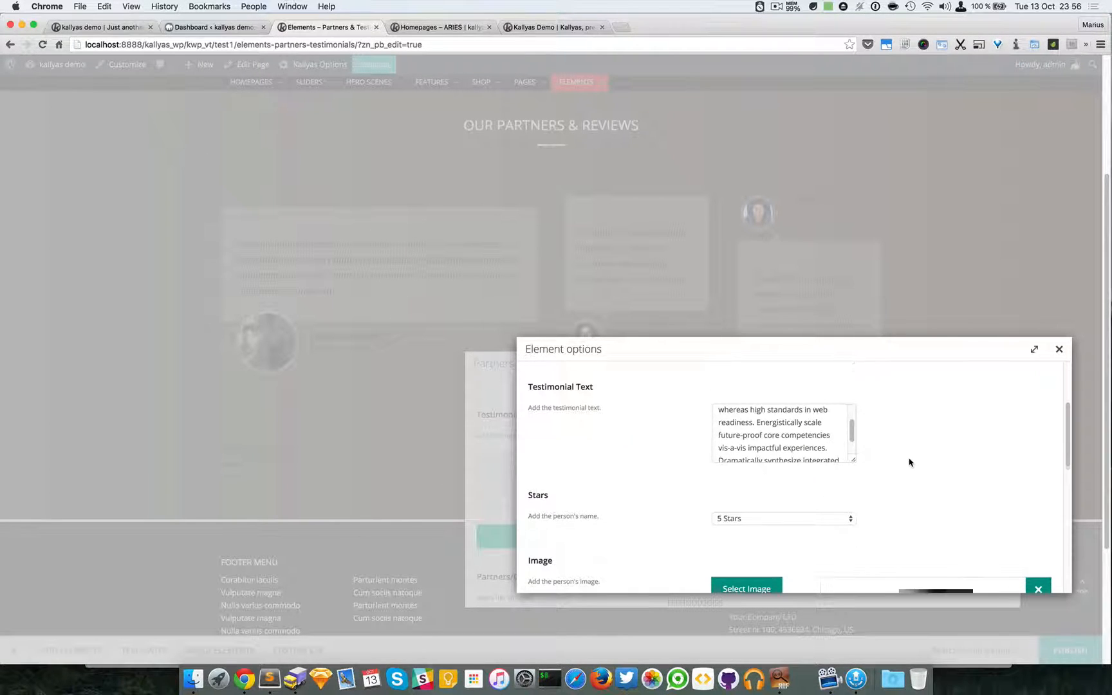
{"action": "left_click", "coordinate": [782, 517]}
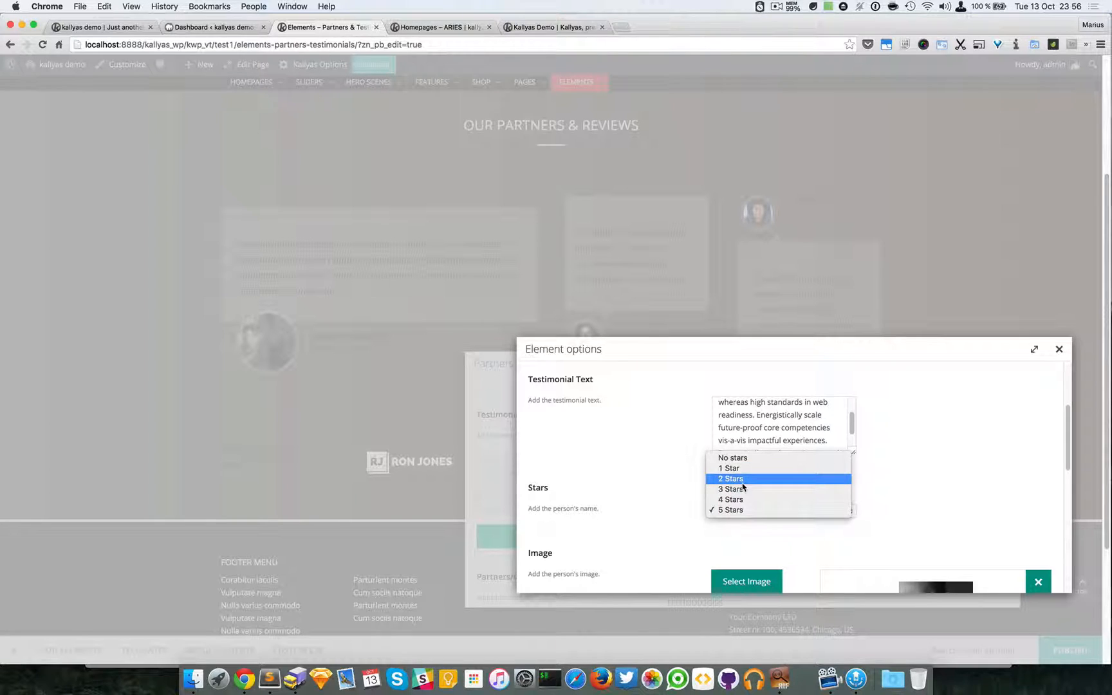
{"action": "left_click", "coordinate": [729, 509]}
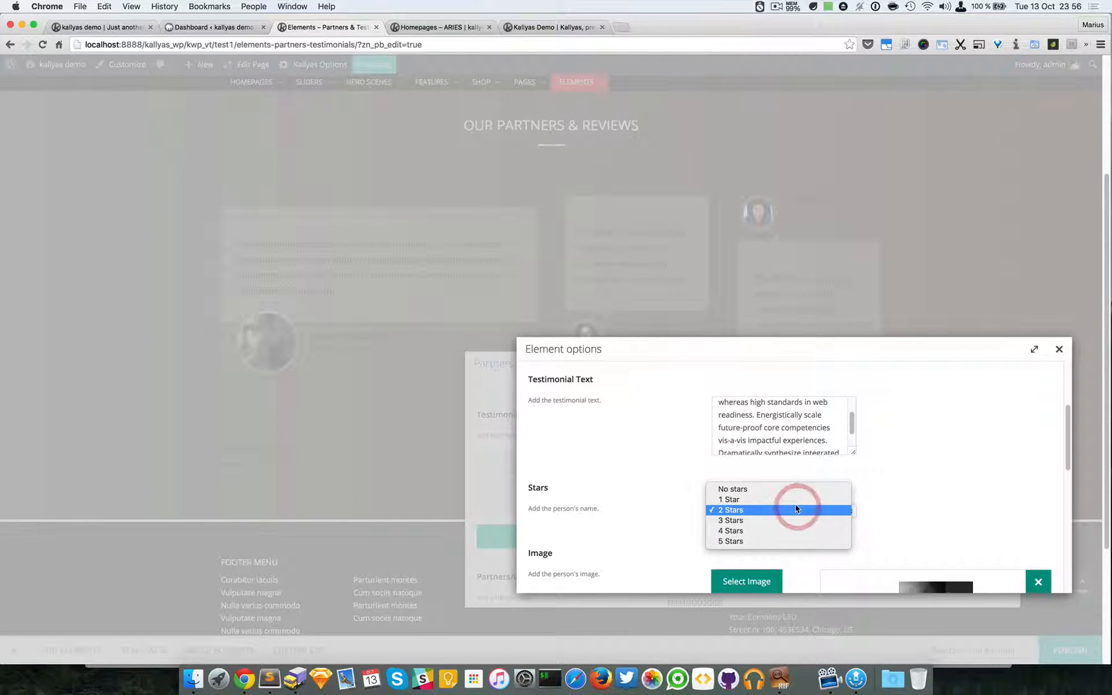
{"action": "left_click", "coordinate": [728, 499]}
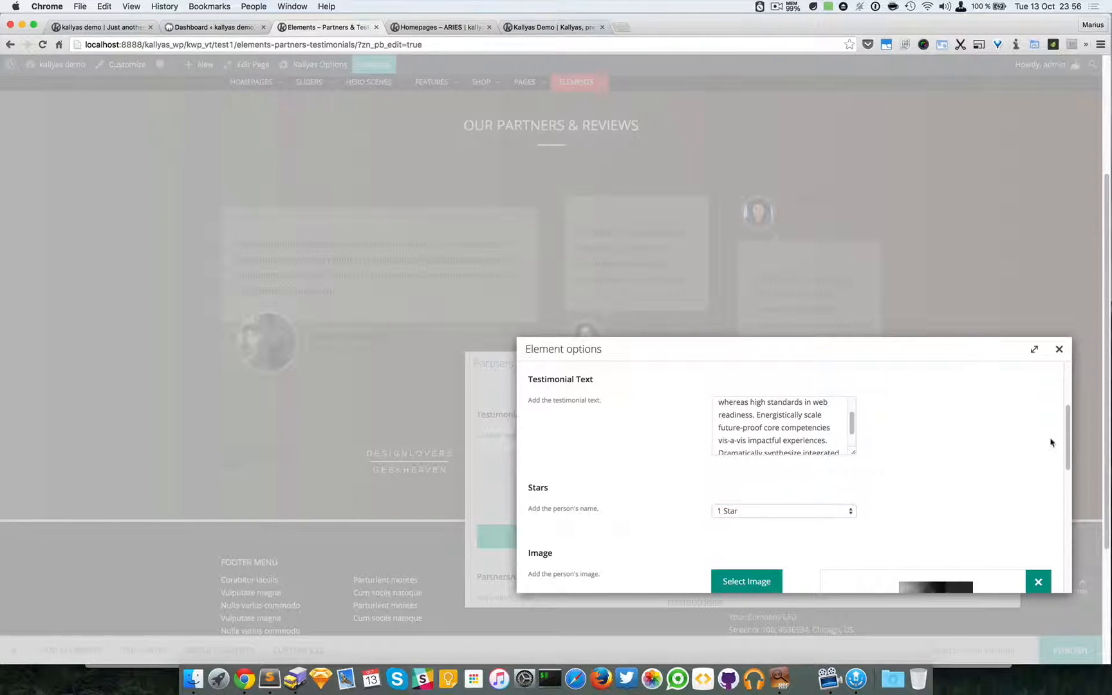
{"action": "left_click", "coordinate": [1058, 349]}
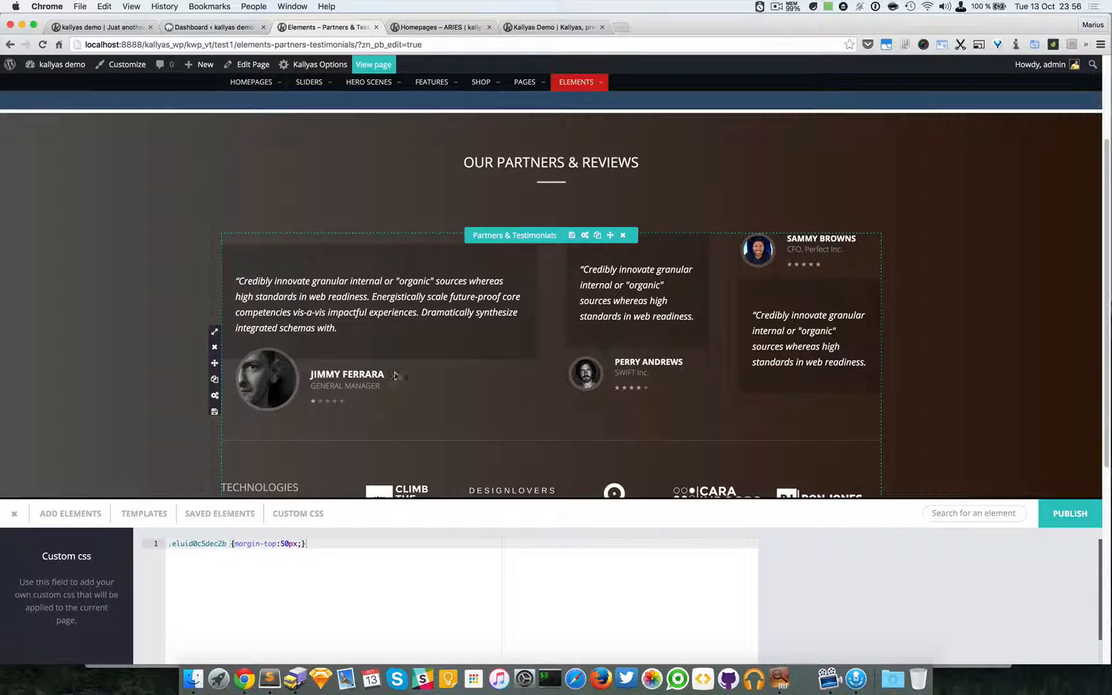
{"action": "left_click", "coordinate": [571, 234]}
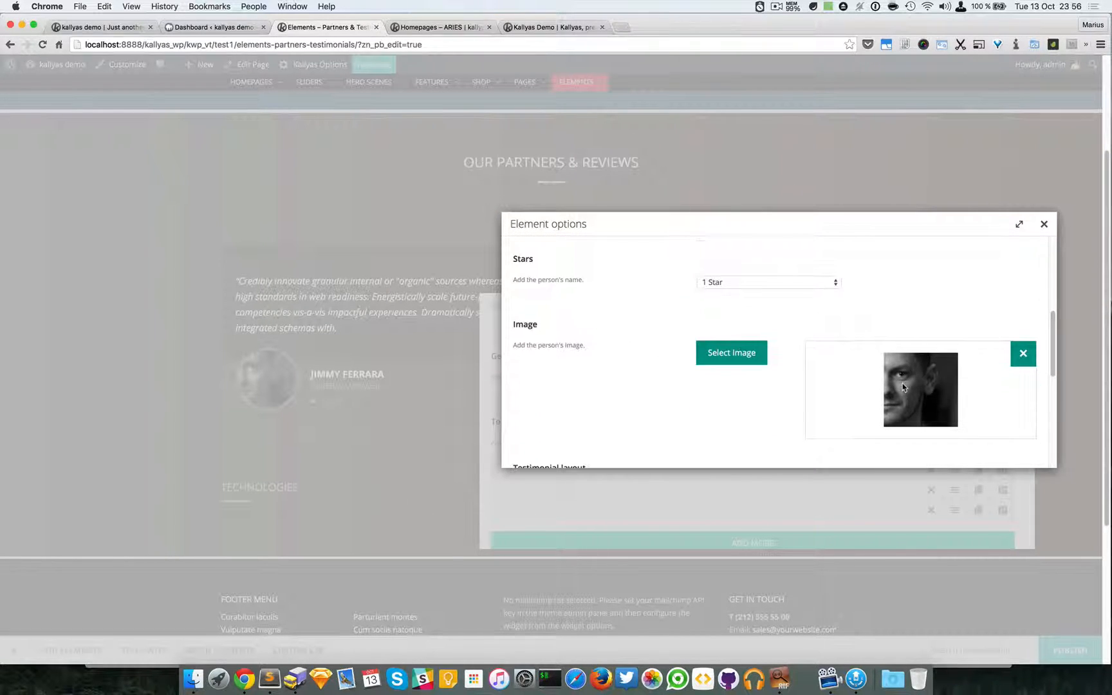
{"action": "scroll", "scroll_direction": "down", "scroll_amount": 3}
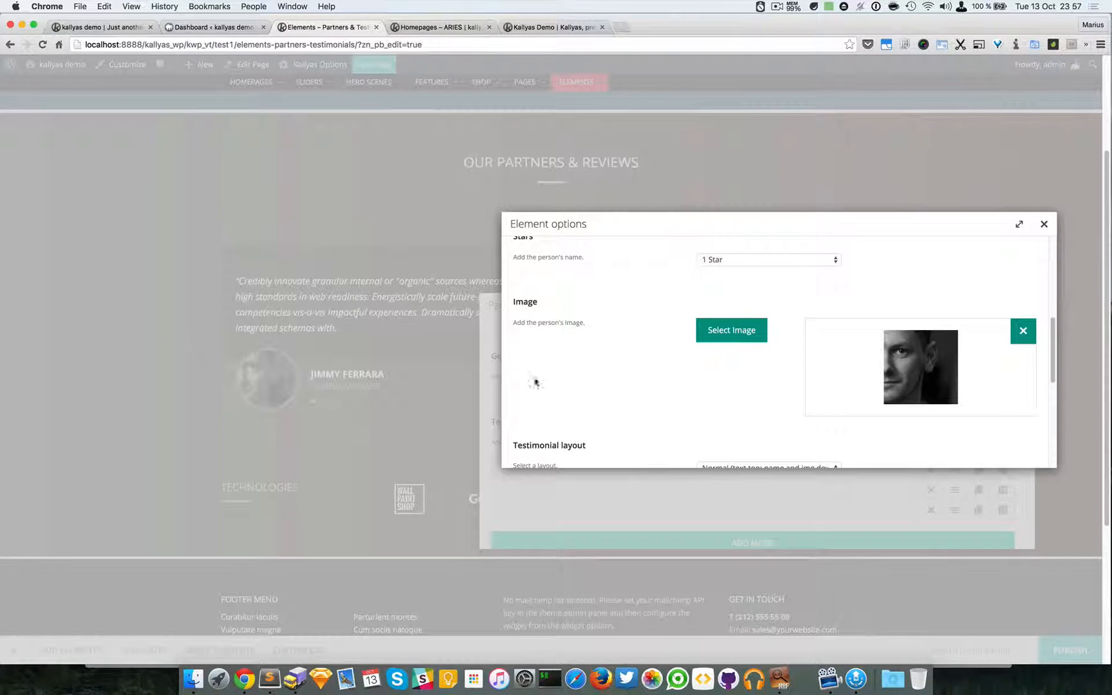
{"action": "mouse_move", "coordinate": [915, 356]}
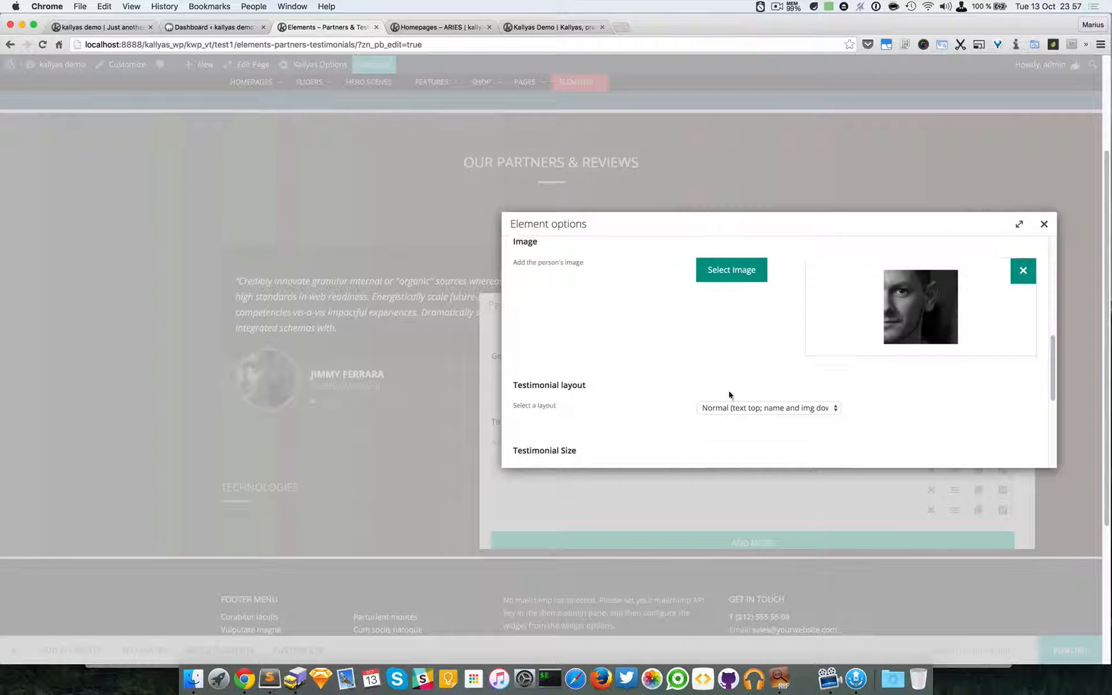
{"action": "scroll", "scroll_direction": "down", "scroll_amount": 3}
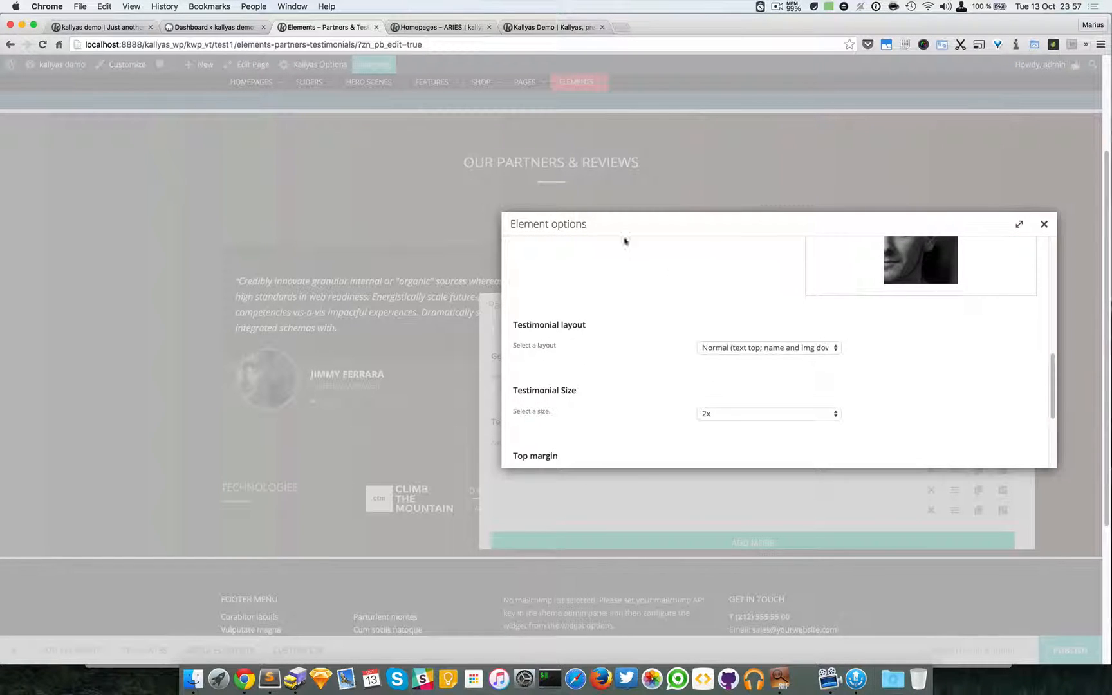
{"action": "left_click", "coordinate": [769, 347]}
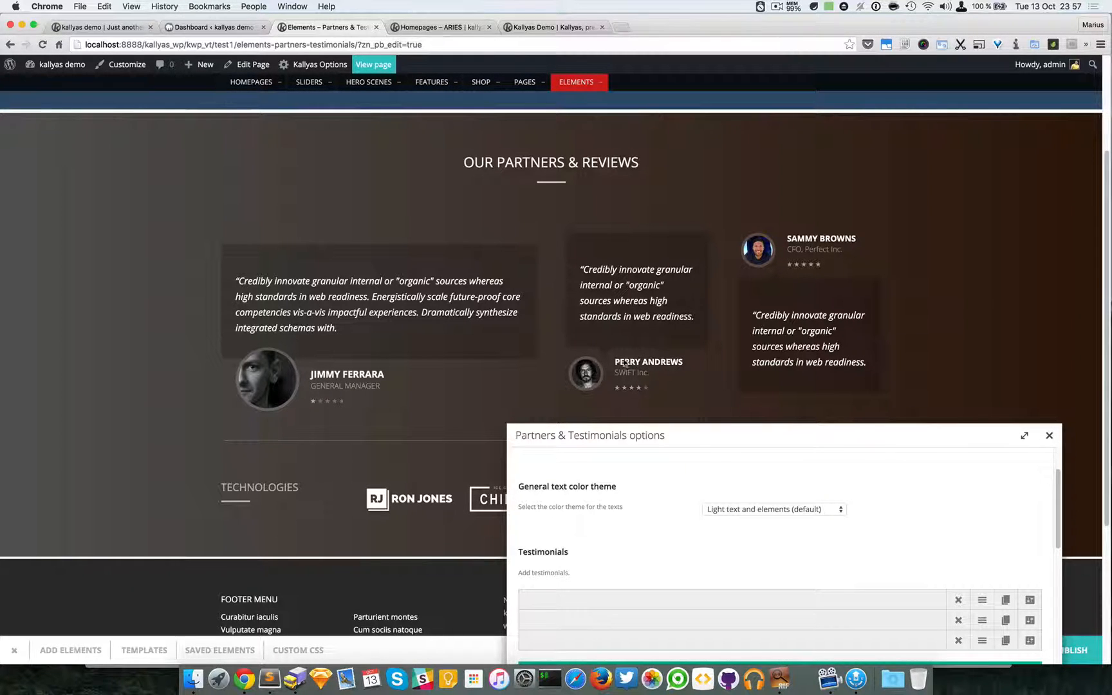
{"action": "mouse_move", "coordinate": [634, 353]}
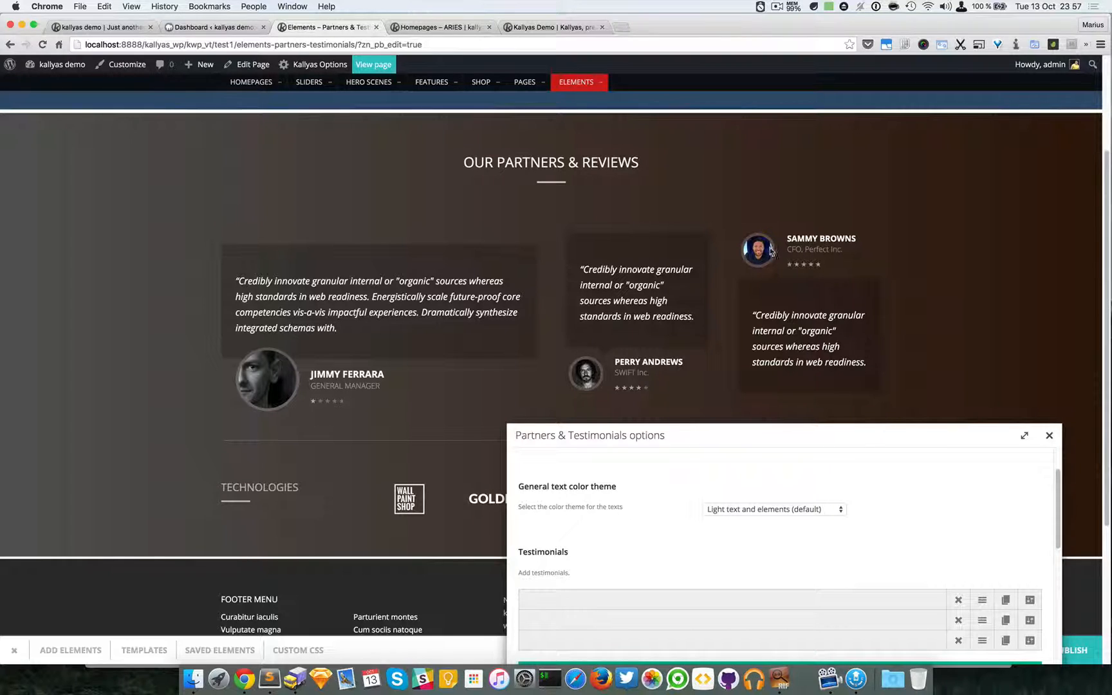
{"action": "mouse_move", "coordinate": [686, 377]}
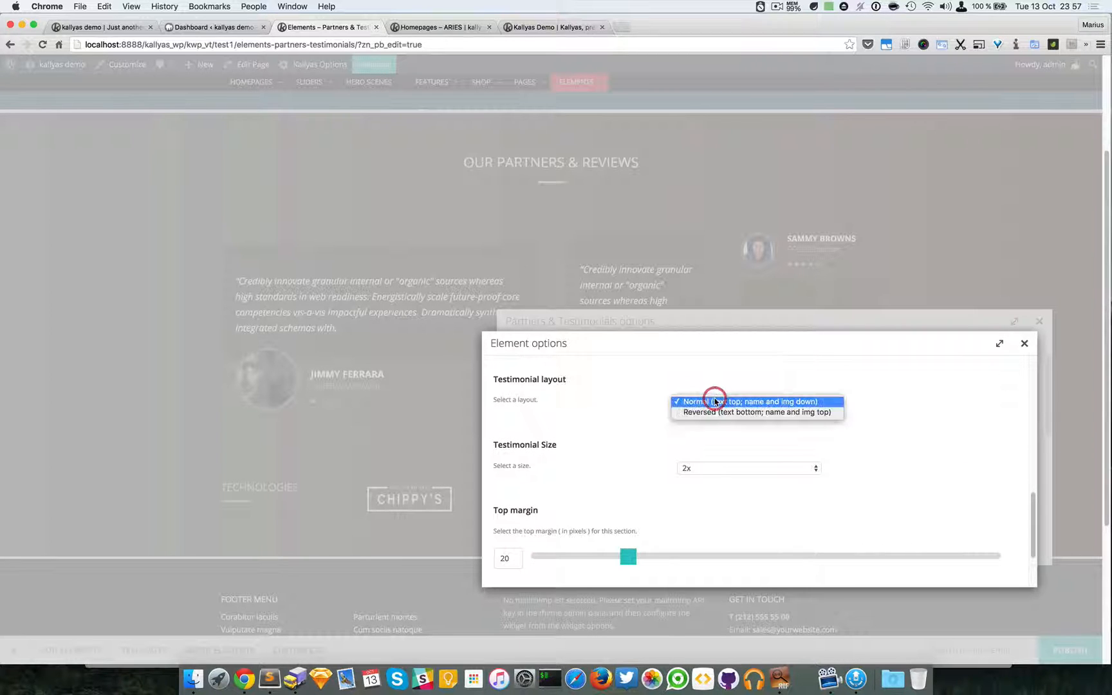
{"action": "left_click", "coordinate": [755, 411]}
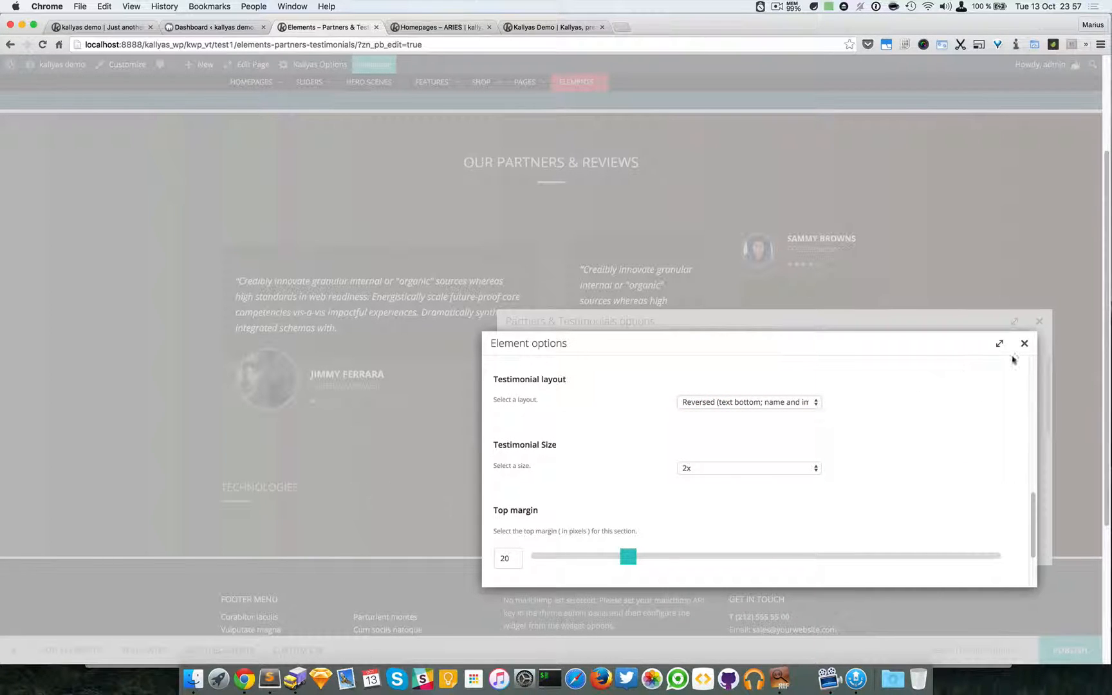
{"action": "left_click", "coordinate": [1024, 344]}
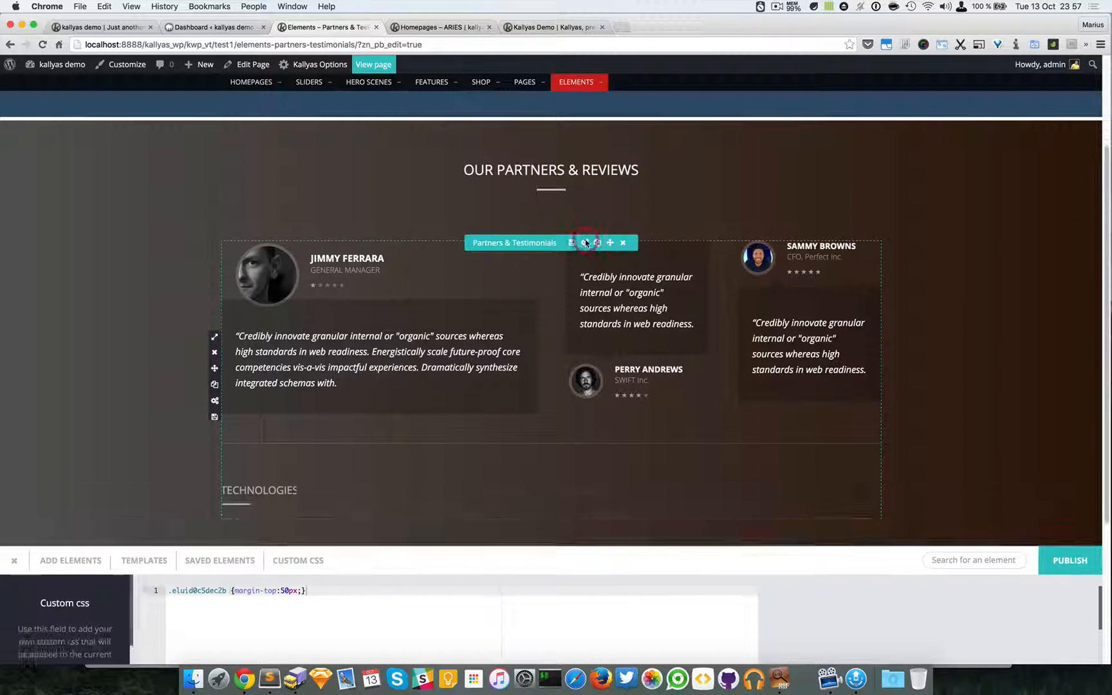
{"action": "left_click", "coordinate": [585, 242]}
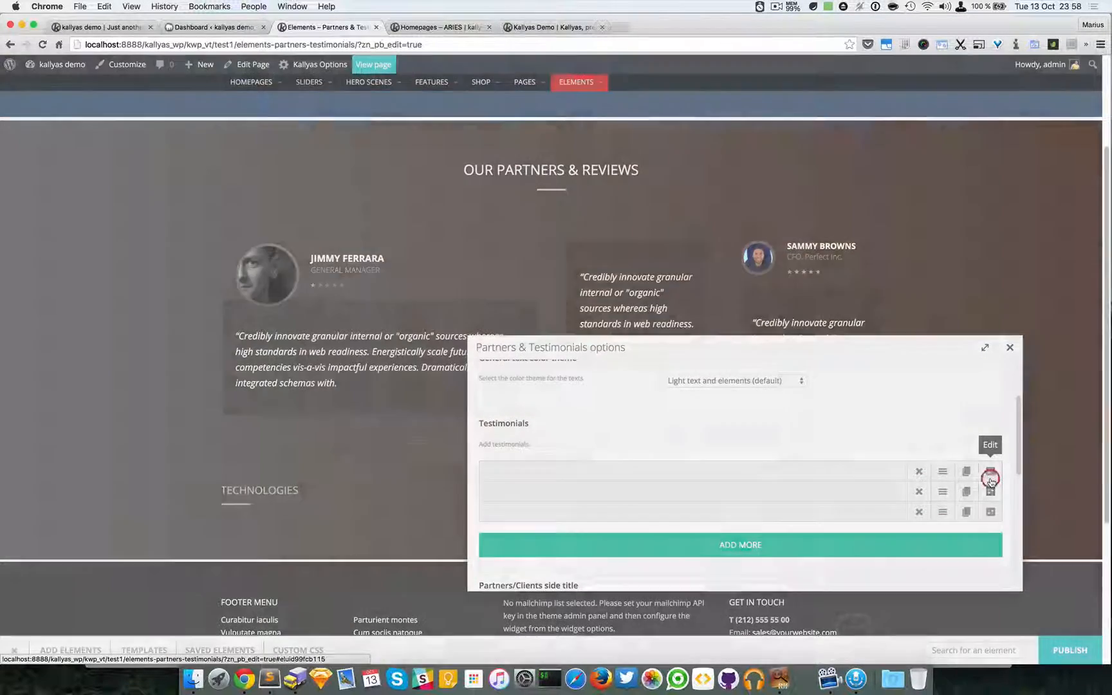
{"action": "left_click", "coordinate": [990, 478]}
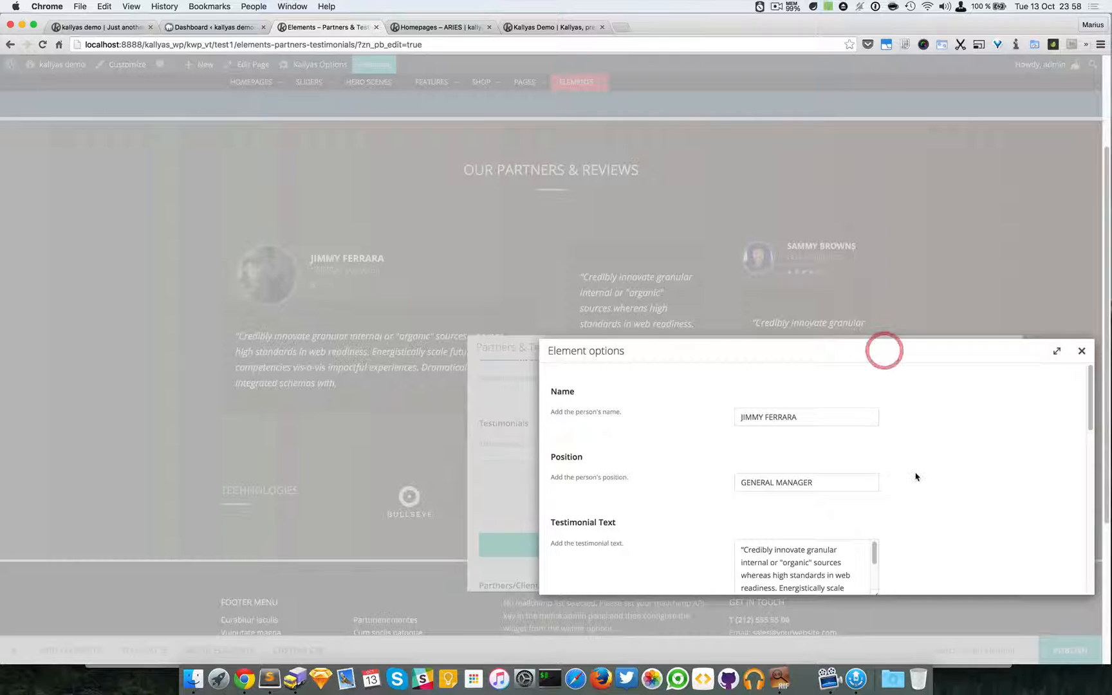
Adjust the testimonial so it spans the full section width.
{"action": "scroll", "scroll_direction": "down", "scroll_amount": 3}
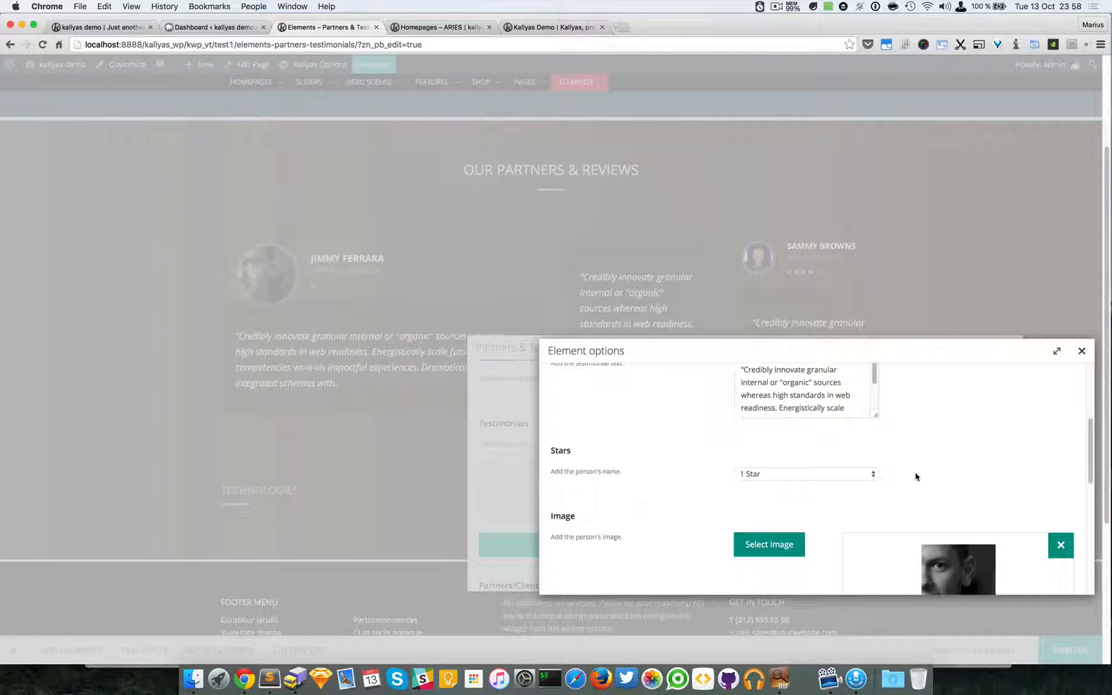
{"action": "scroll", "scroll_direction": "down", "scroll_amount": 3}
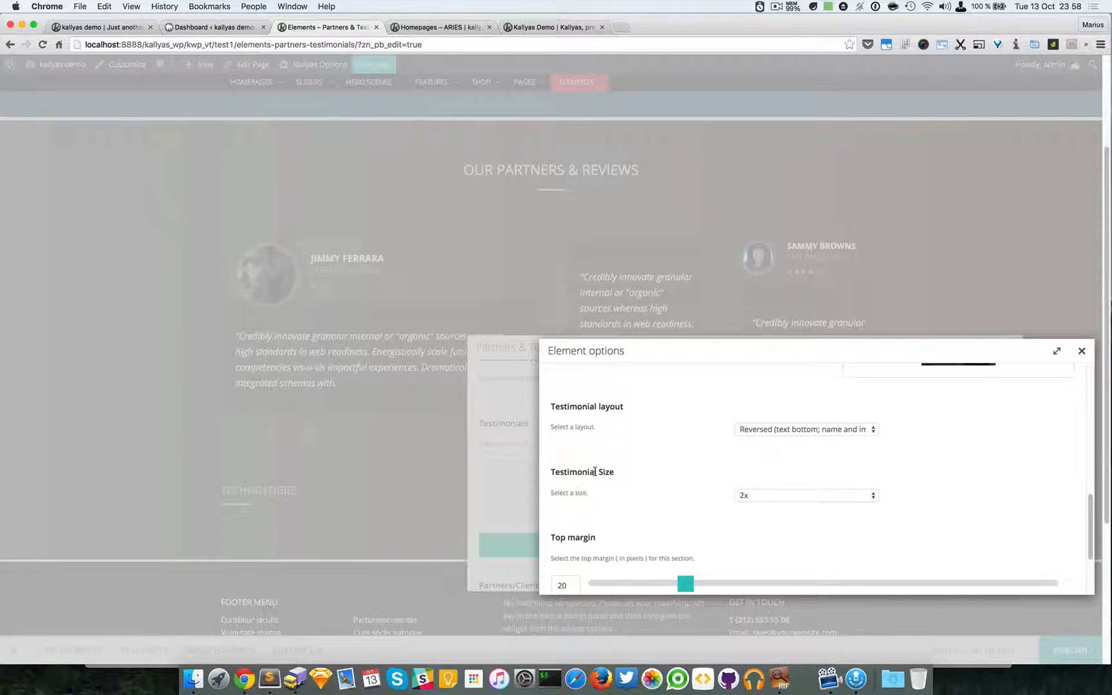
{"action": "left_click", "coordinate": [804, 495]}
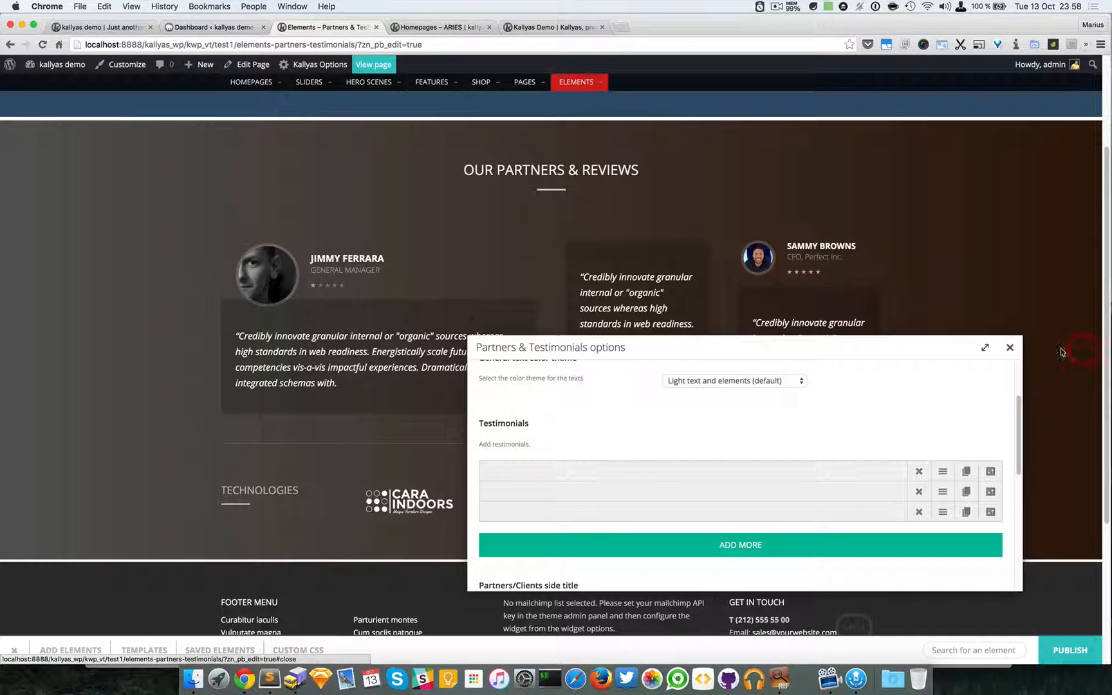
{"action": "left_click", "coordinate": [1010, 348]}
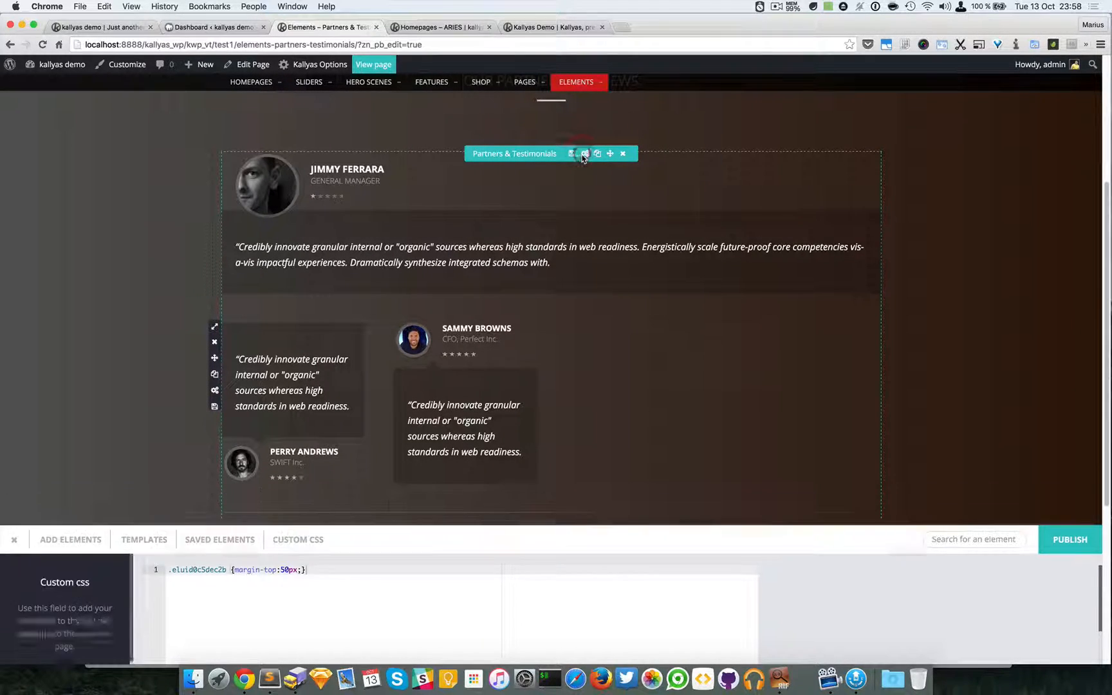
{"action": "left_click", "coordinate": [586, 153]}
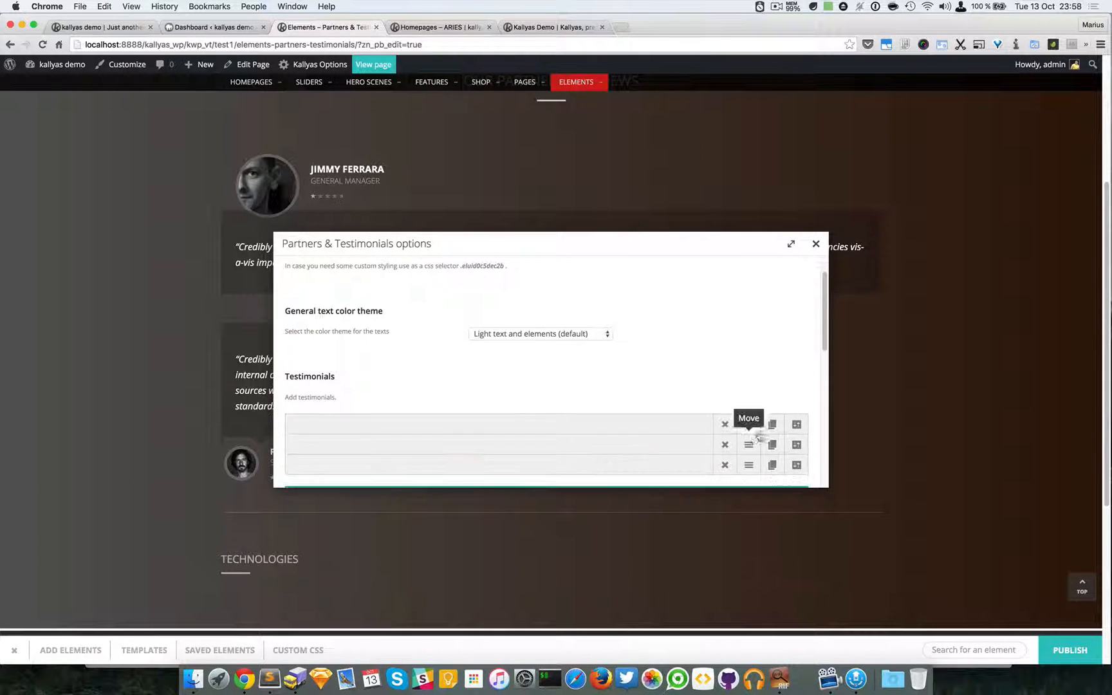
{"action": "left_click", "coordinate": [747, 443]}
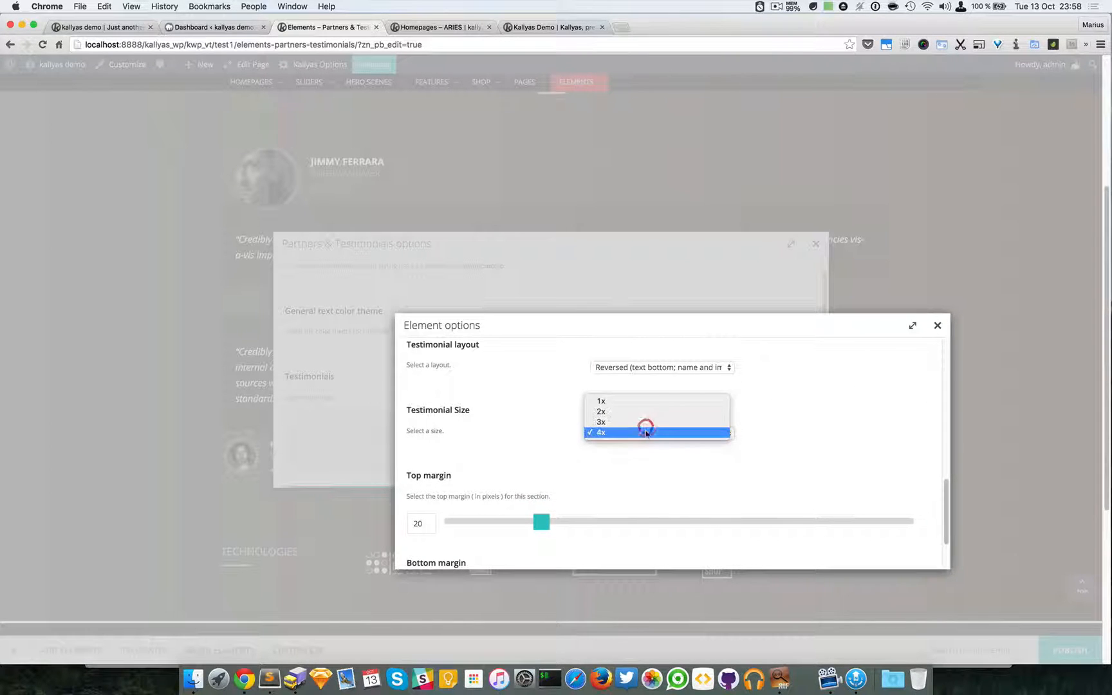
{"action": "left_click", "coordinate": [601, 412]}
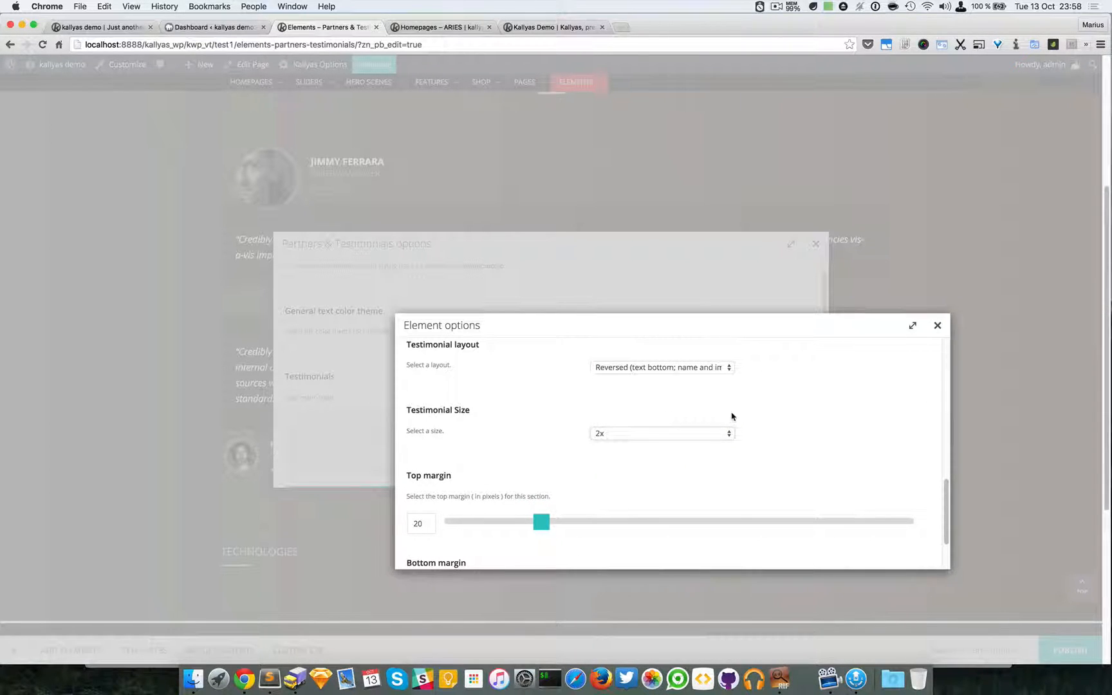
{"action": "scroll", "scroll_direction": "down", "scroll_amount": 3}
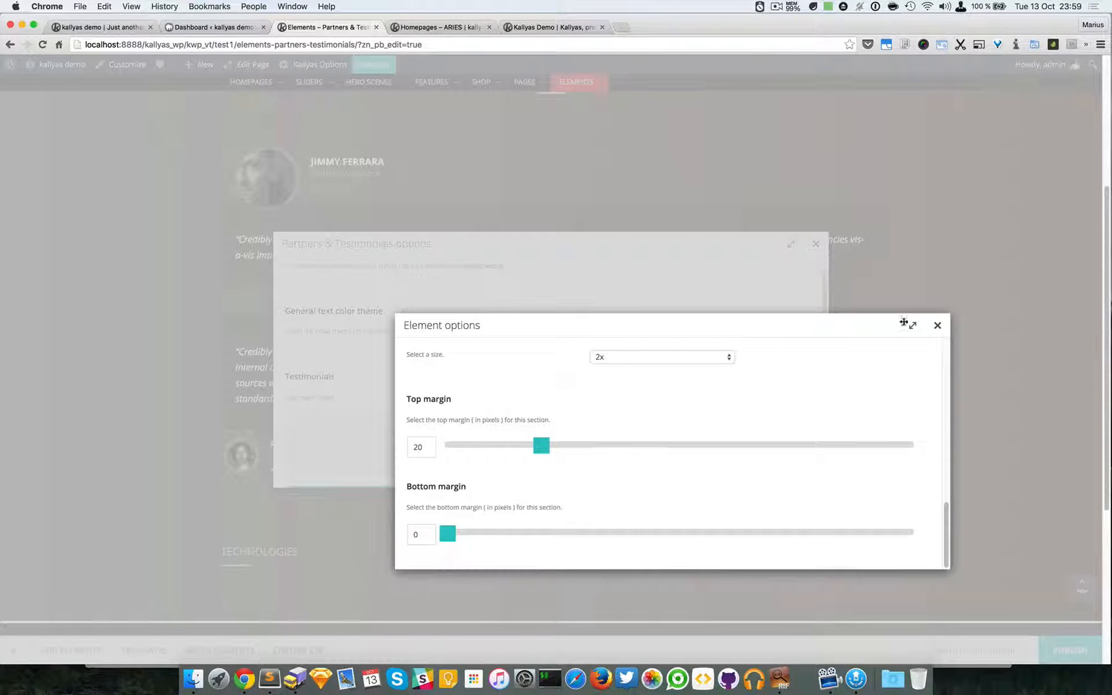
{"action": "left_click", "coordinate": [937, 325]}
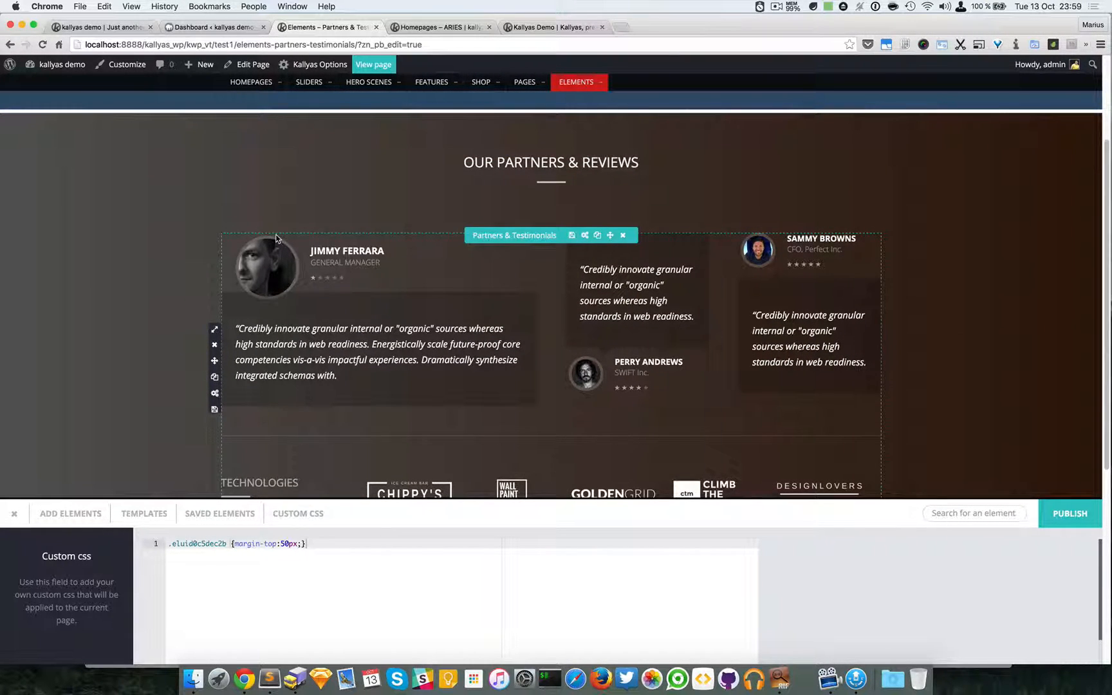
Reopen the element options and scroll to the TECHNOLOGIES partner logo list.
{"action": "left_click", "coordinate": [585, 235]}
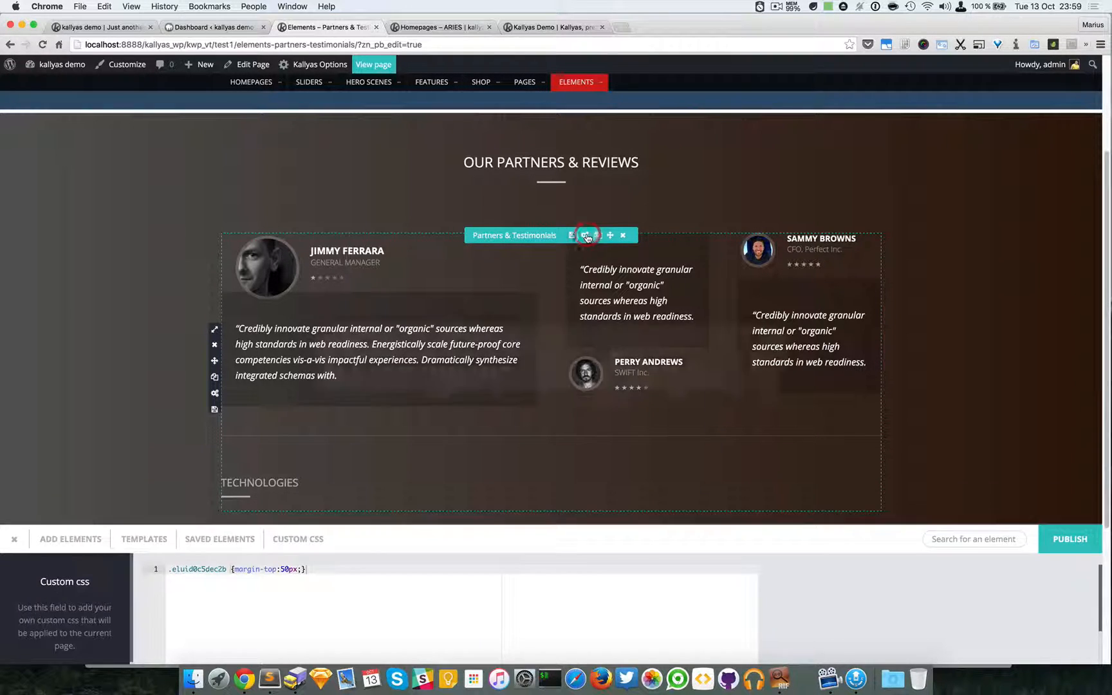
{"action": "left_click", "coordinate": [586, 234]}
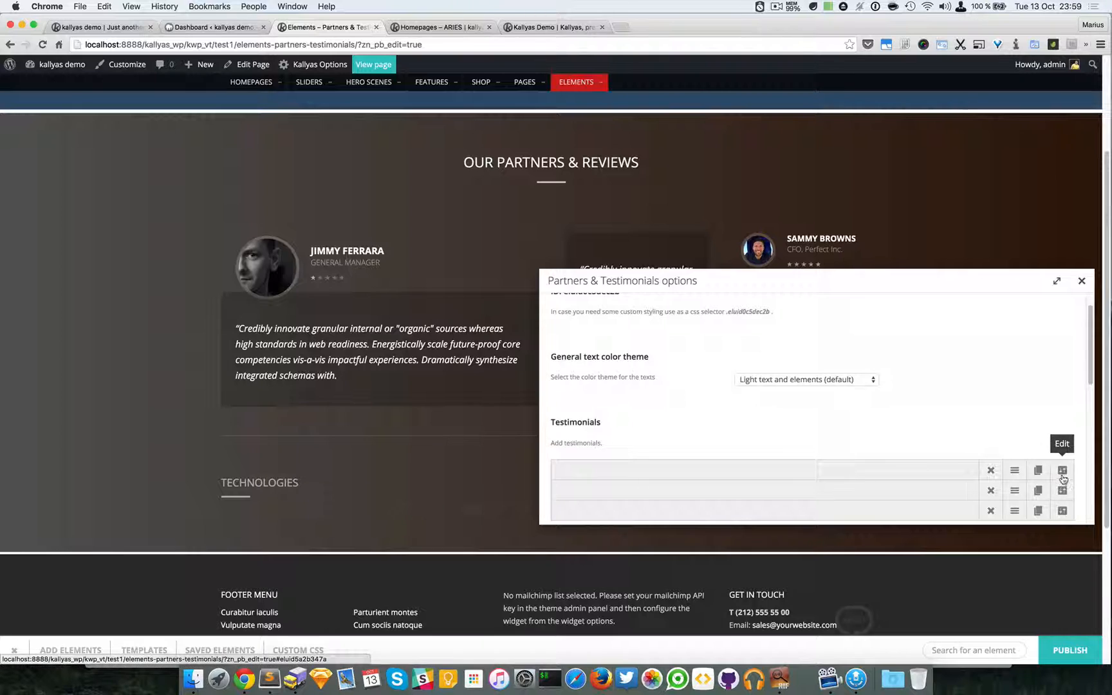
{"action": "left_click", "coordinate": [1061, 471]}
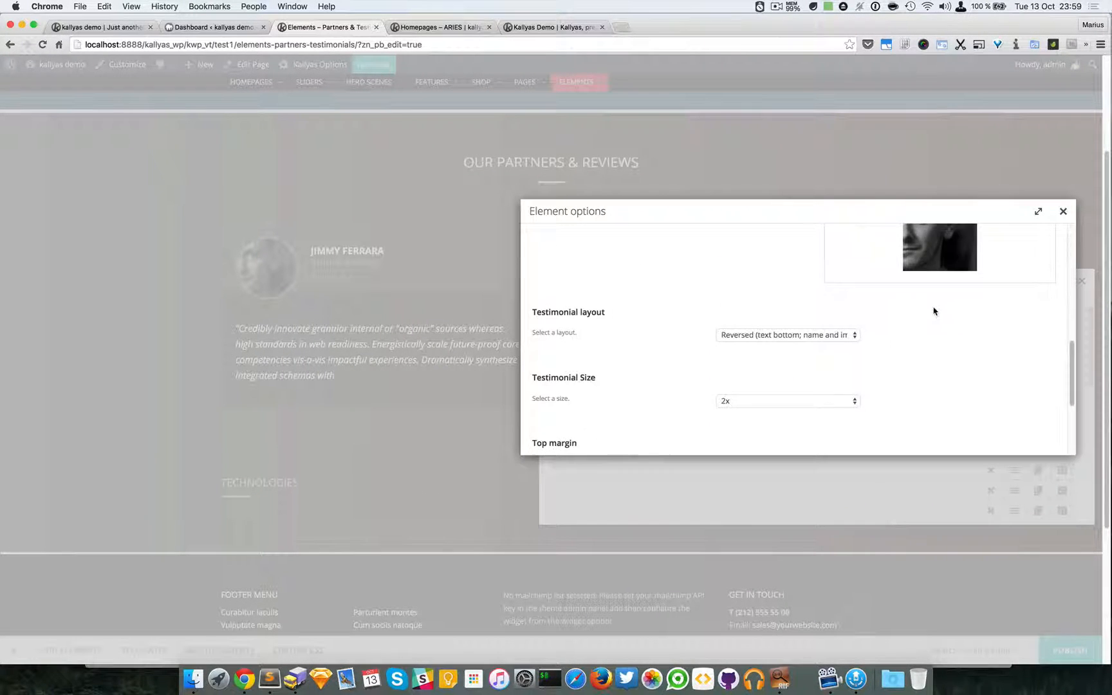
{"action": "scroll", "scroll_direction": "down", "scroll_amount": 3}
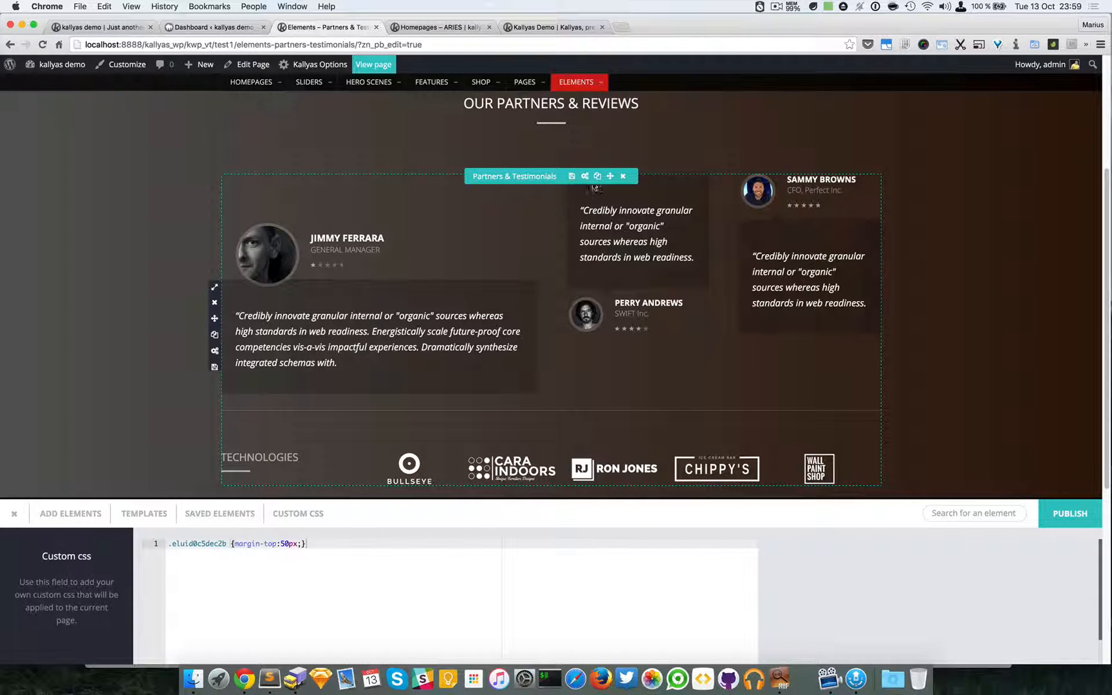
{"action": "left_click", "coordinate": [572, 177]}
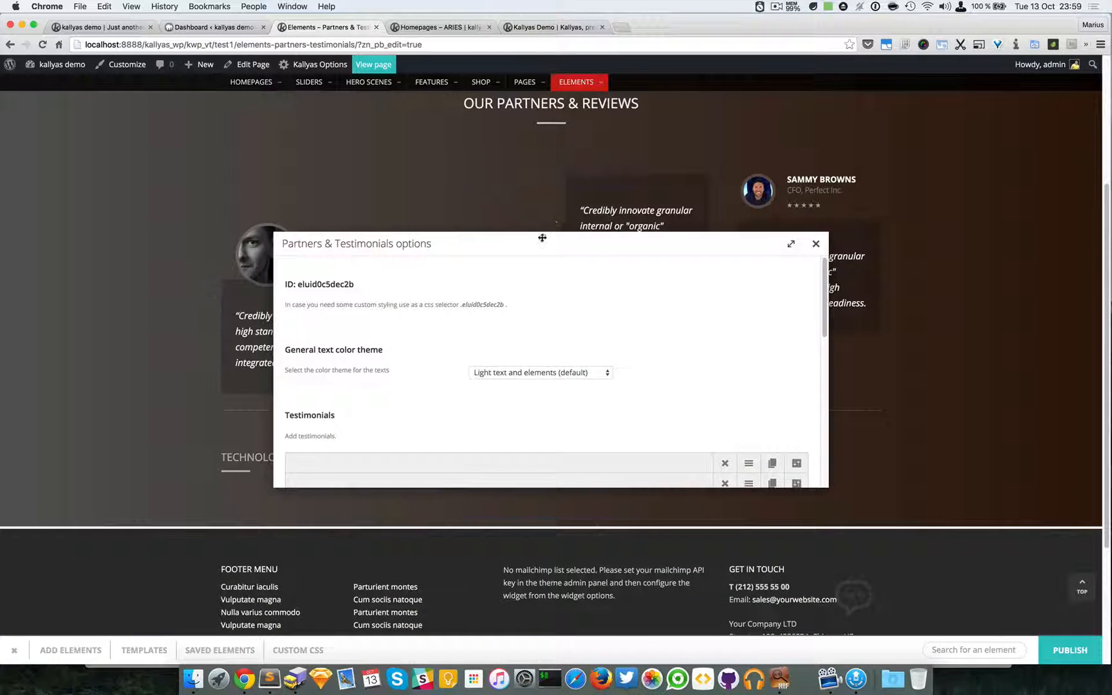
{"action": "left_click_drag", "start_coordinate": [543, 238], "coordinate": [752, 306]}
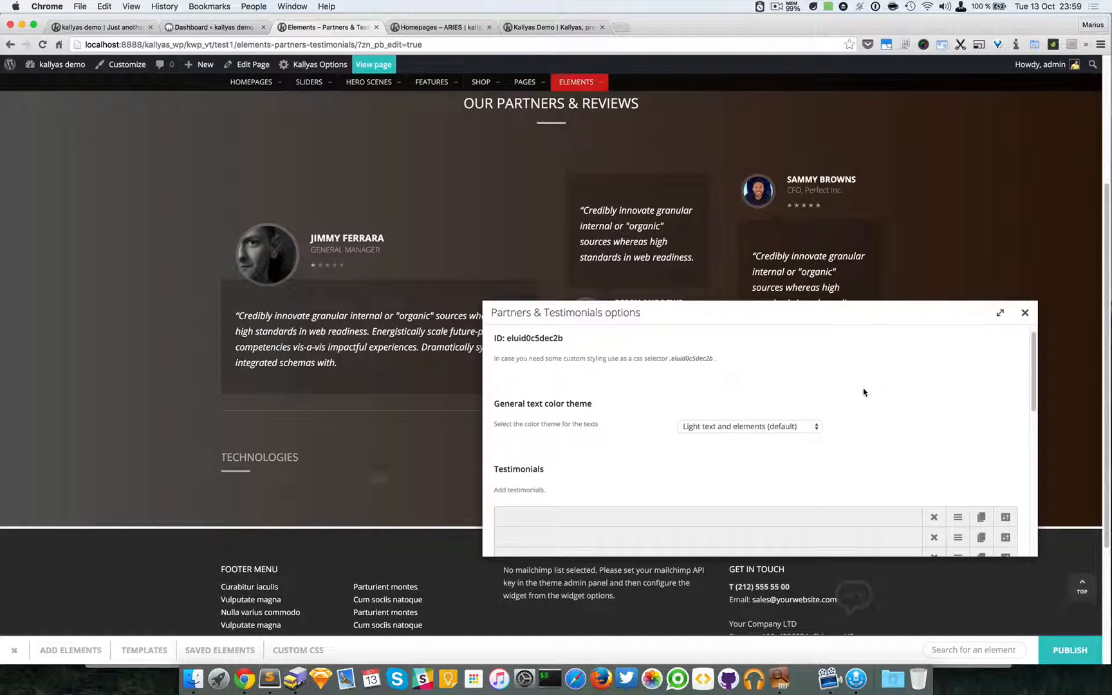
{"action": "scroll", "scroll_direction": "down", "scroll_amount": 3}
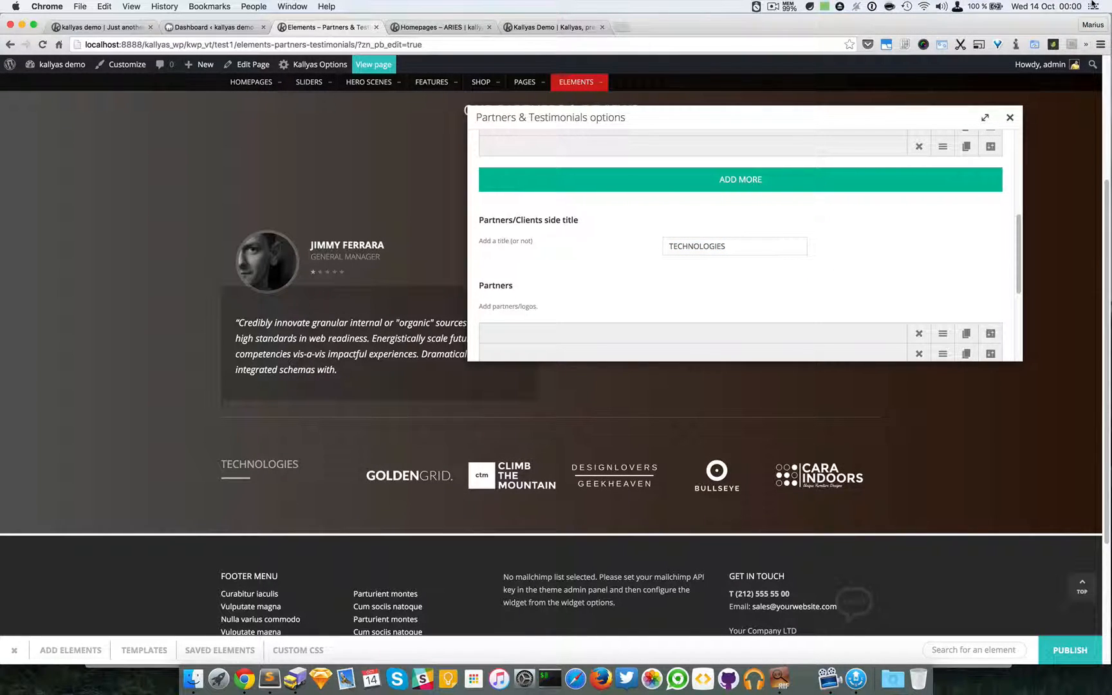
Add a partner logo entry and set the first partner's link target to New window.
{"action": "scroll", "scroll_direction": "down", "scroll_amount": 3}
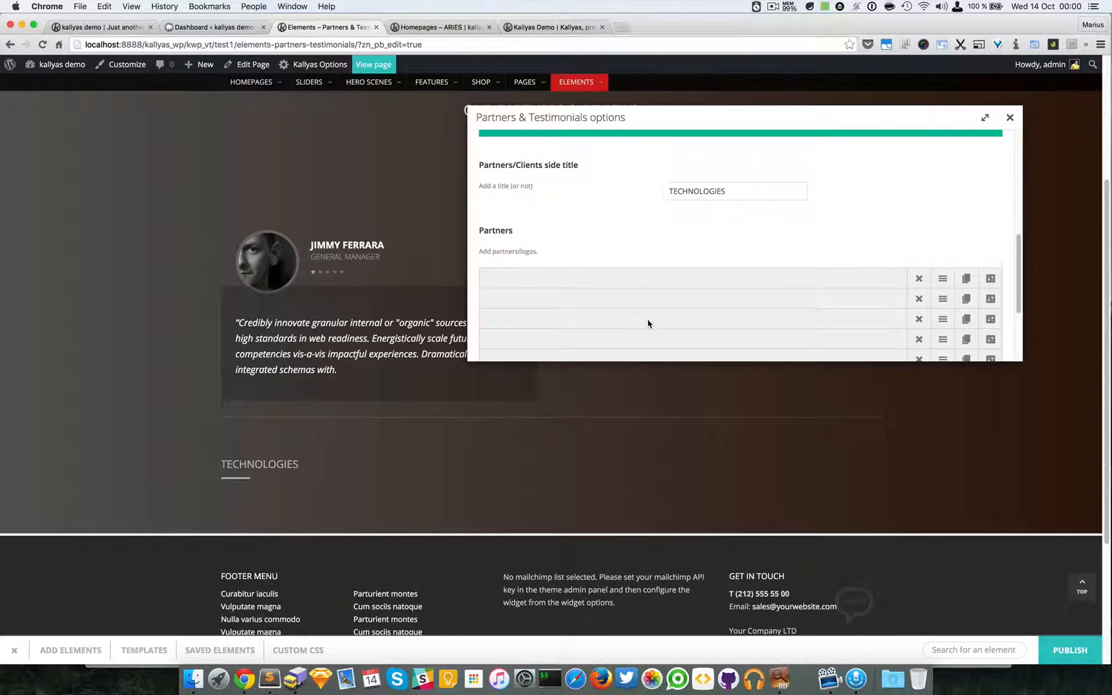
{"action": "scroll", "scroll_direction": "down", "scroll_amount": 3}
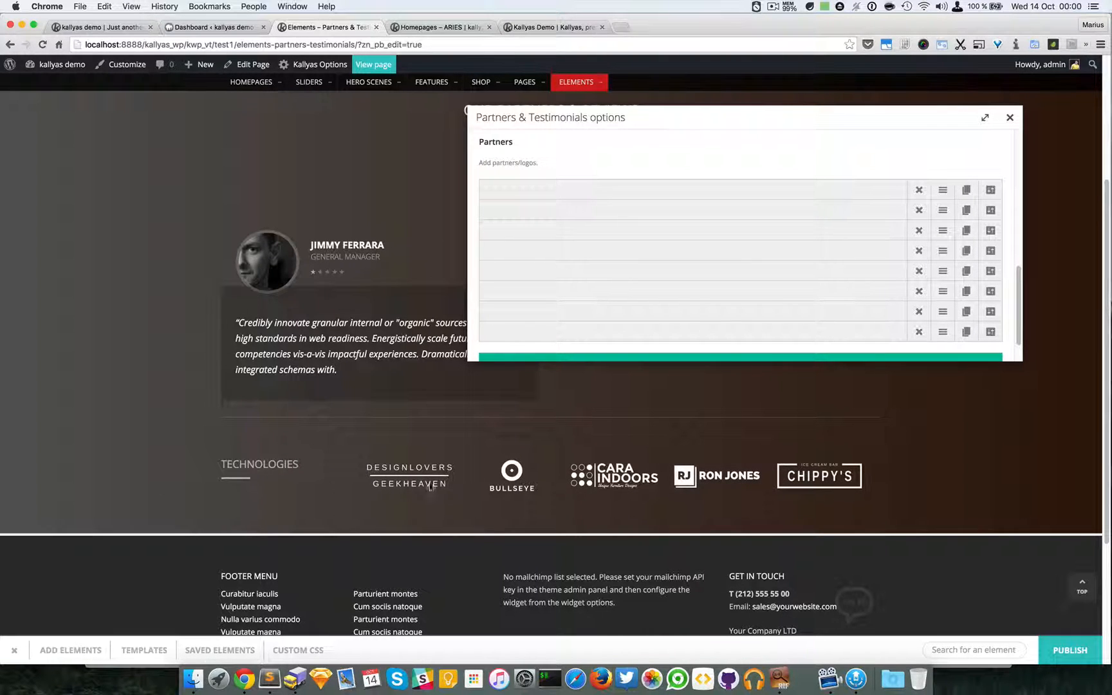
{"action": "mouse_move", "coordinate": [943, 249]}
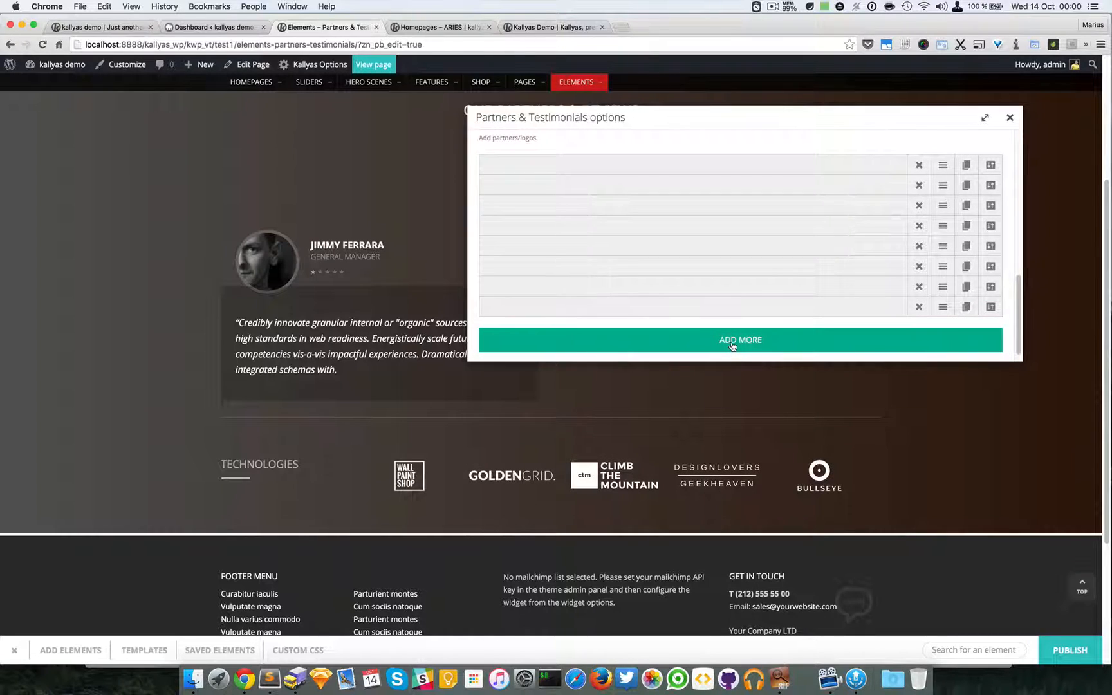
{"action": "left_click", "coordinate": [740, 339]}
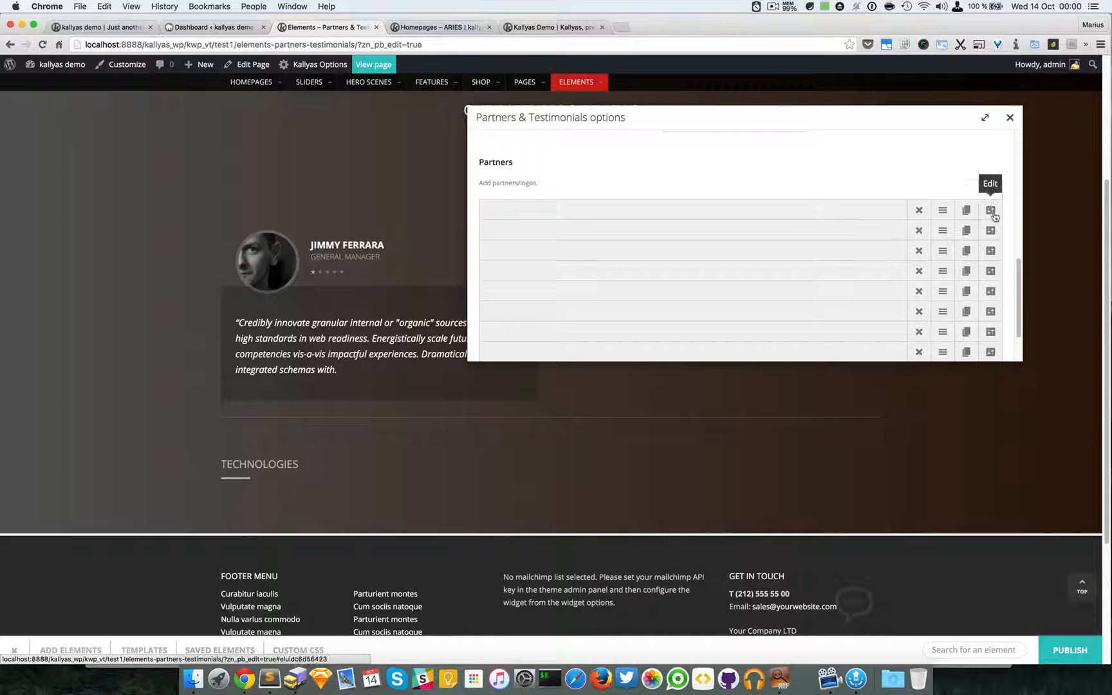
{"action": "left_click", "coordinate": [990, 209]}
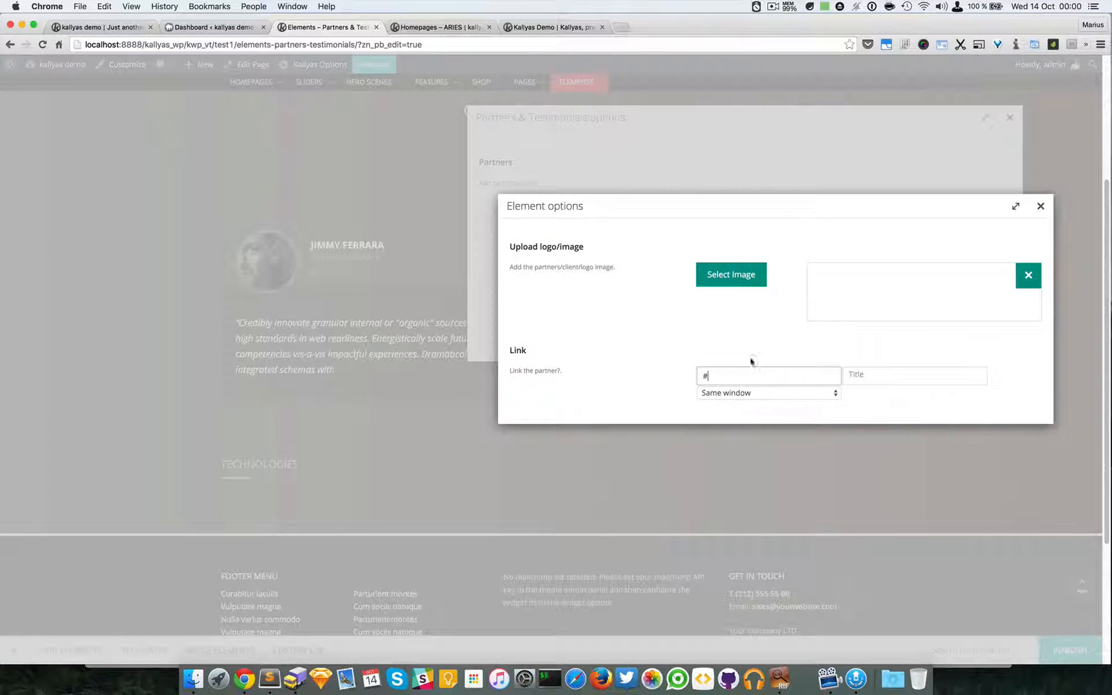
{"action": "left_click", "coordinate": [767, 393]}
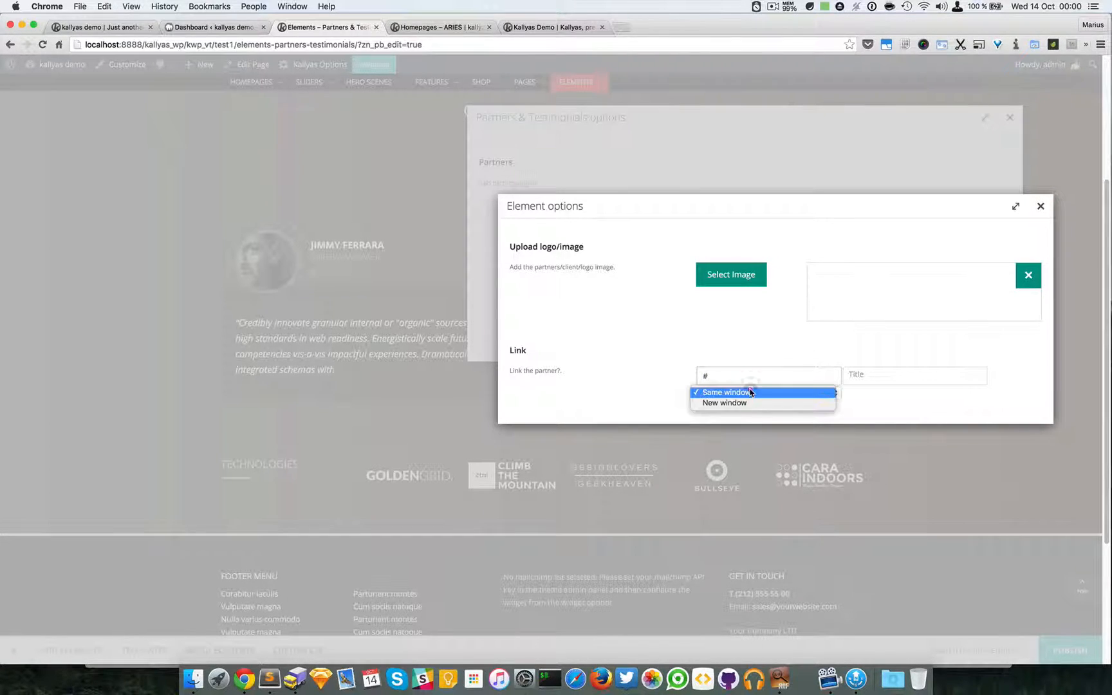
{"action": "left_click", "coordinate": [723, 403]}
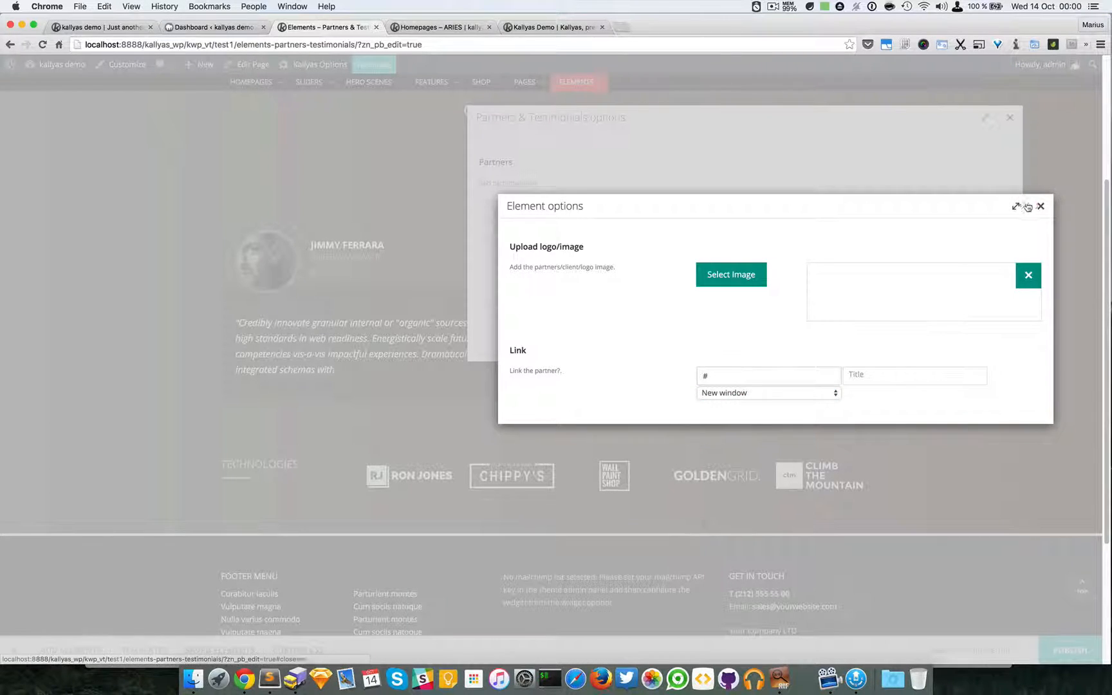
{"action": "left_click", "coordinate": [1039, 206]}
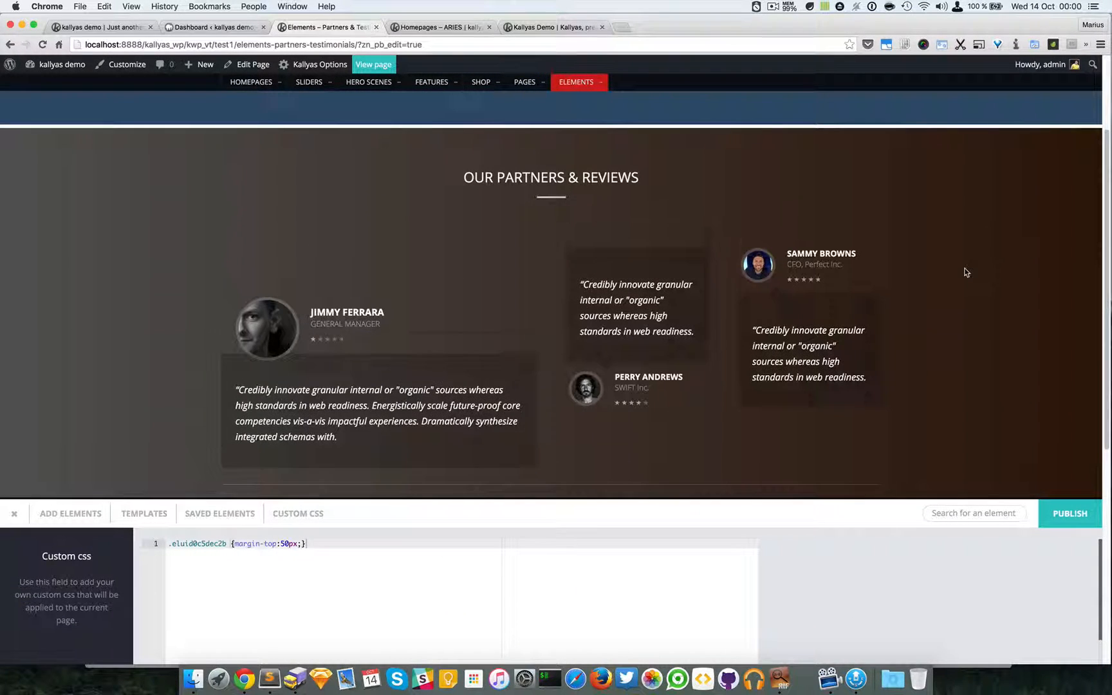
{"action": "scroll", "scroll_direction": "down", "scroll_amount": 3}
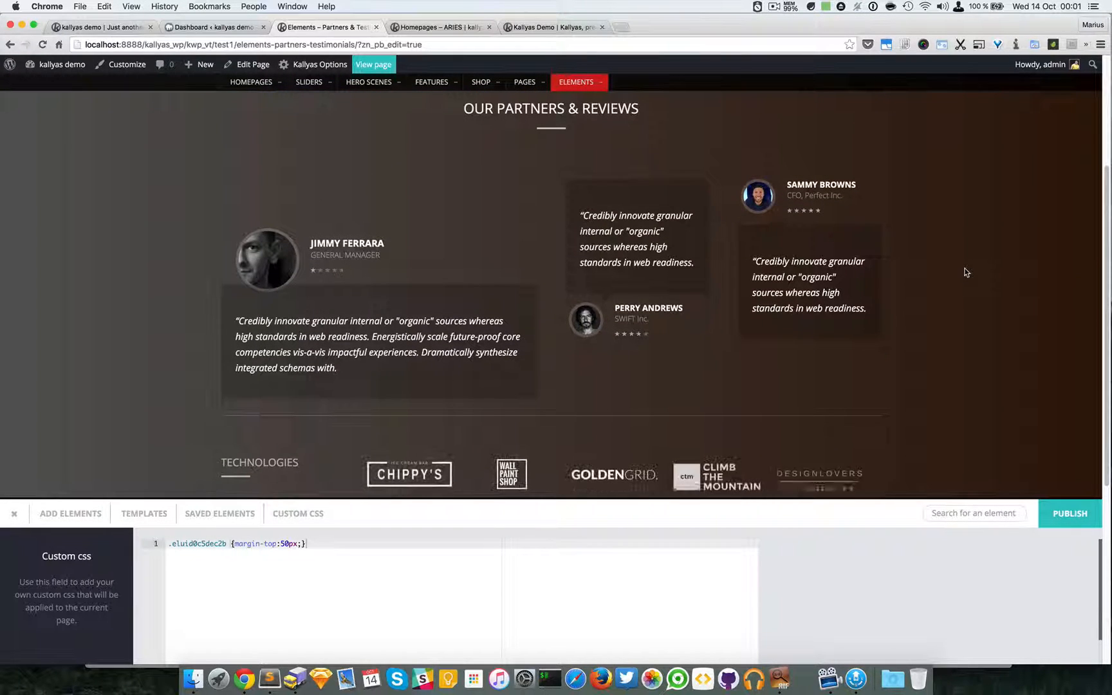
{"action": "scroll", "scroll_direction": "down", "scroll_amount": 3}
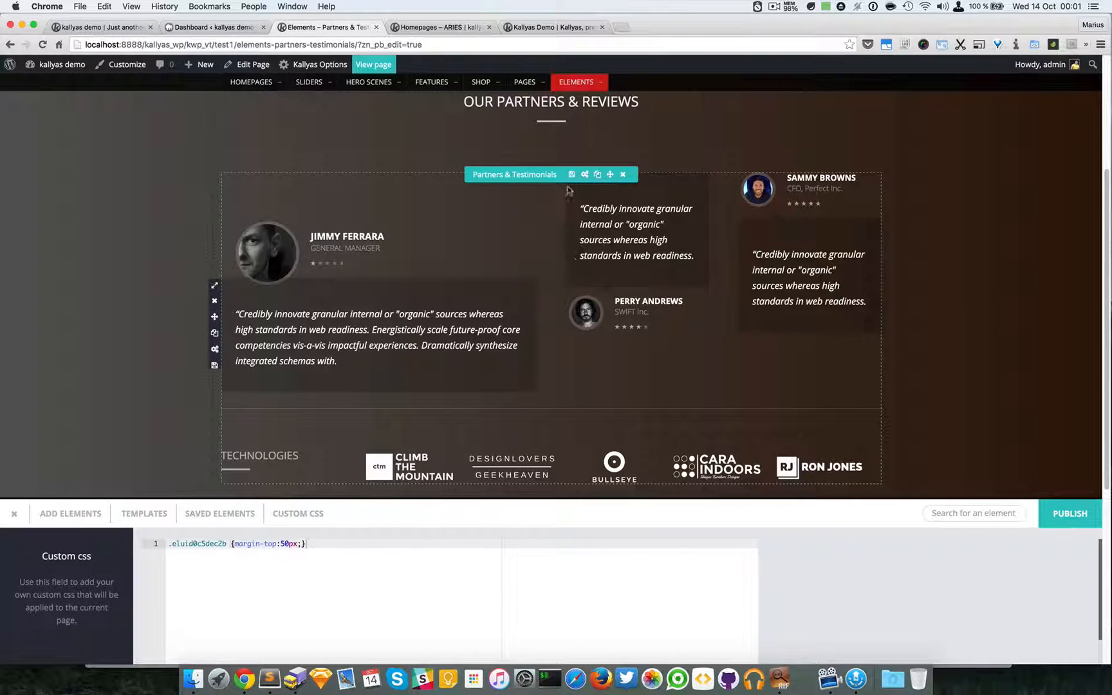
Save the section as a reusable element named 'Testimonials' and view it in the Saved Elements library.
{"action": "left_click", "coordinate": [571, 175]}
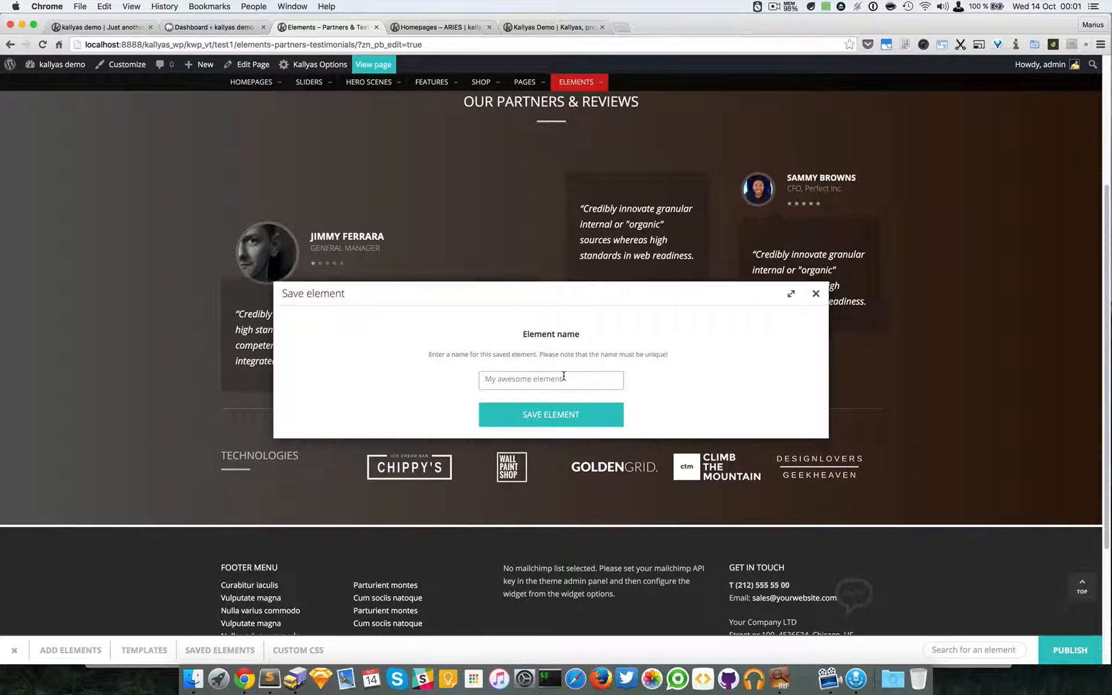
{"action": "type", "text": "Testimonials"}
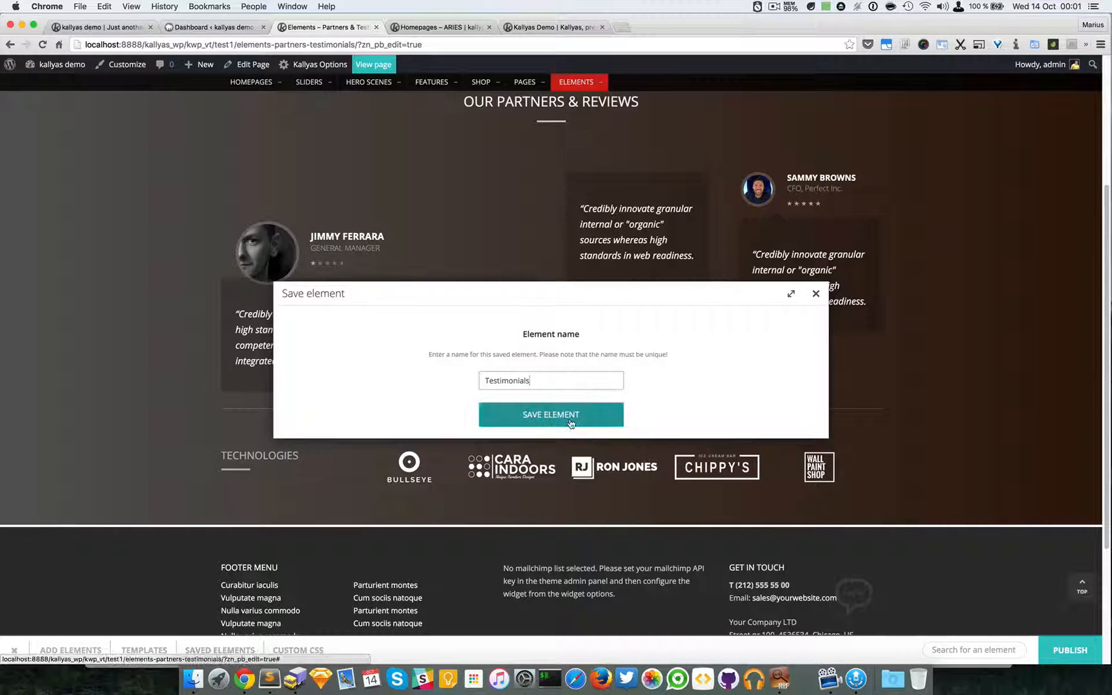
{"action": "left_click", "coordinate": [551, 414]}
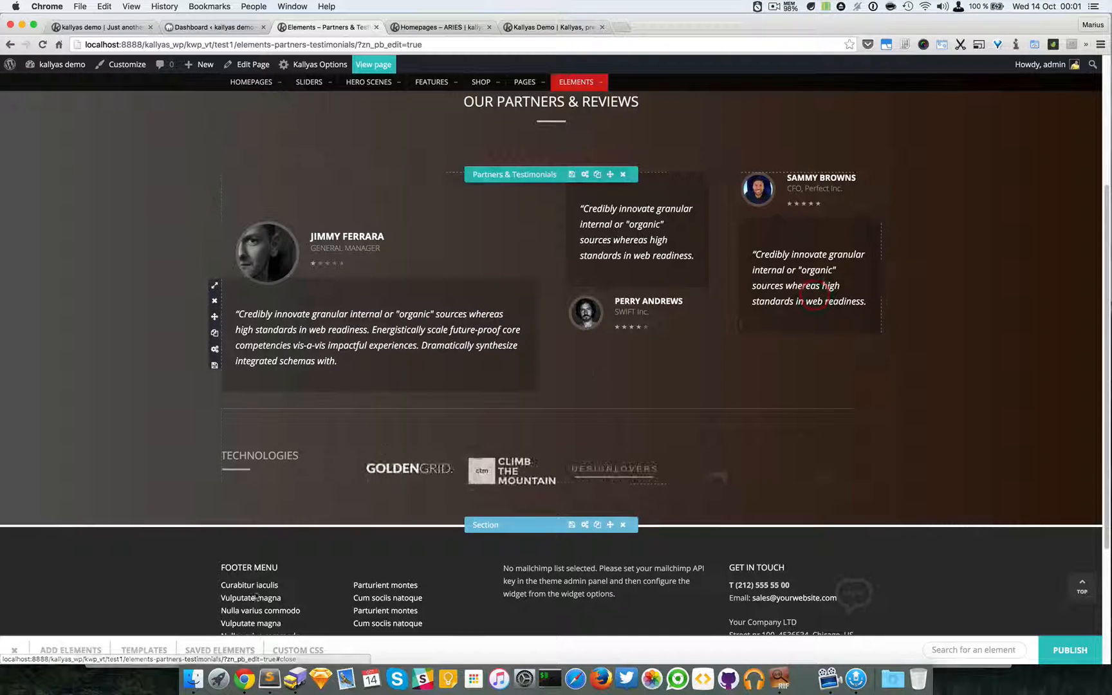
{"action": "left_click", "coordinate": [220, 512]}
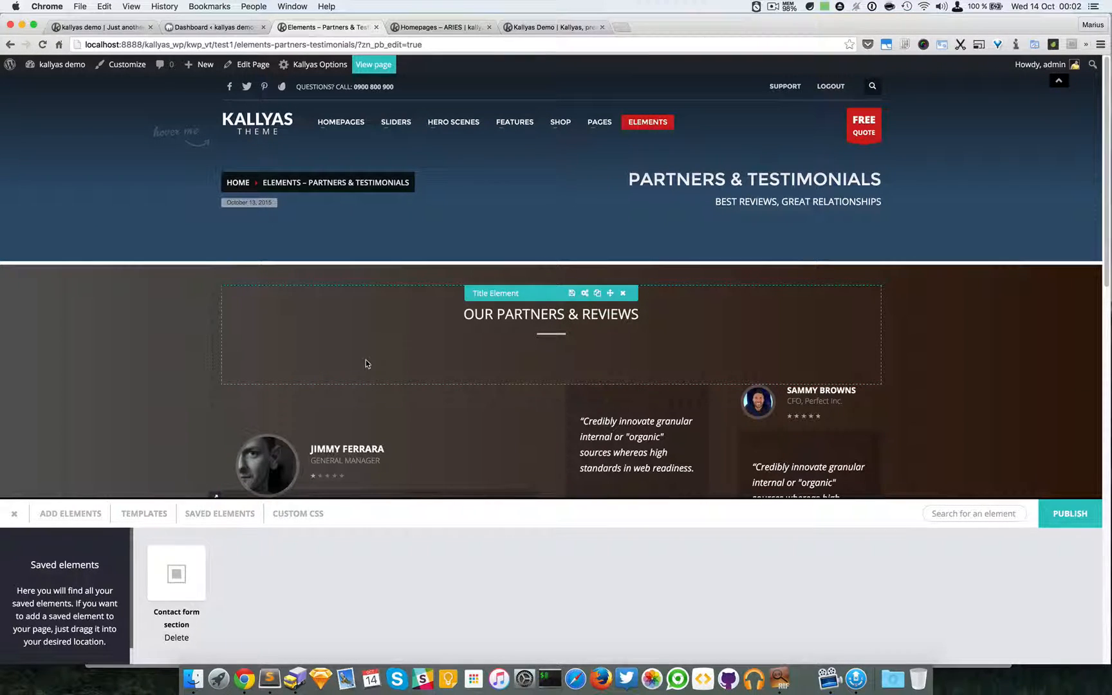
{"action": "scroll", "scroll_direction": "down", "scroll_amount": 3}
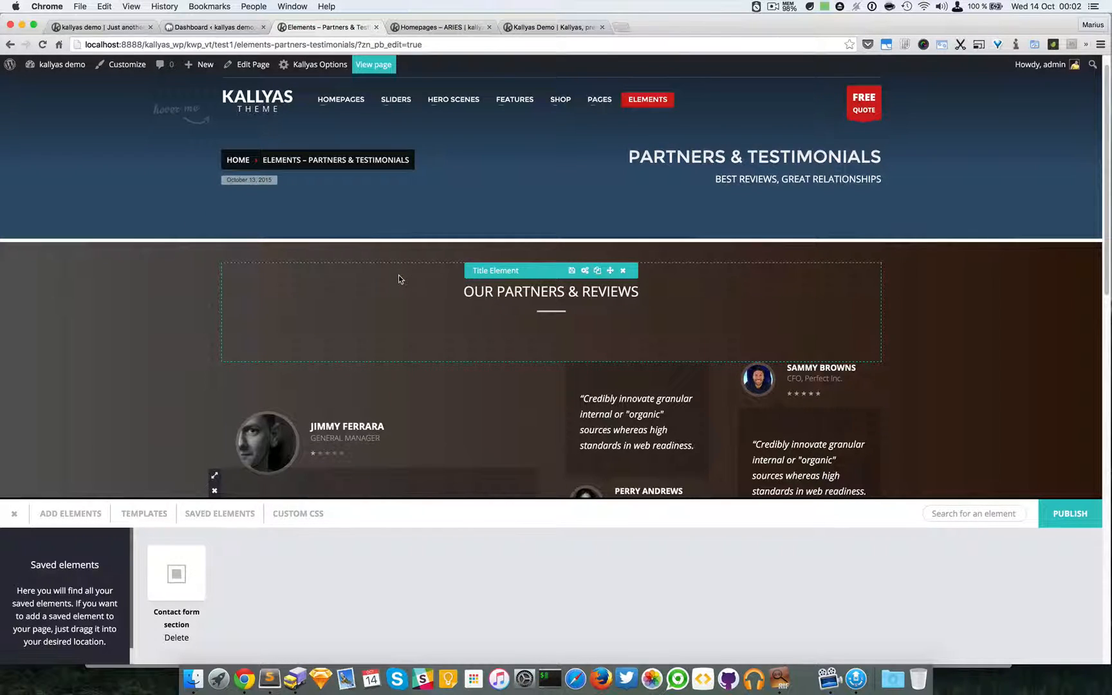